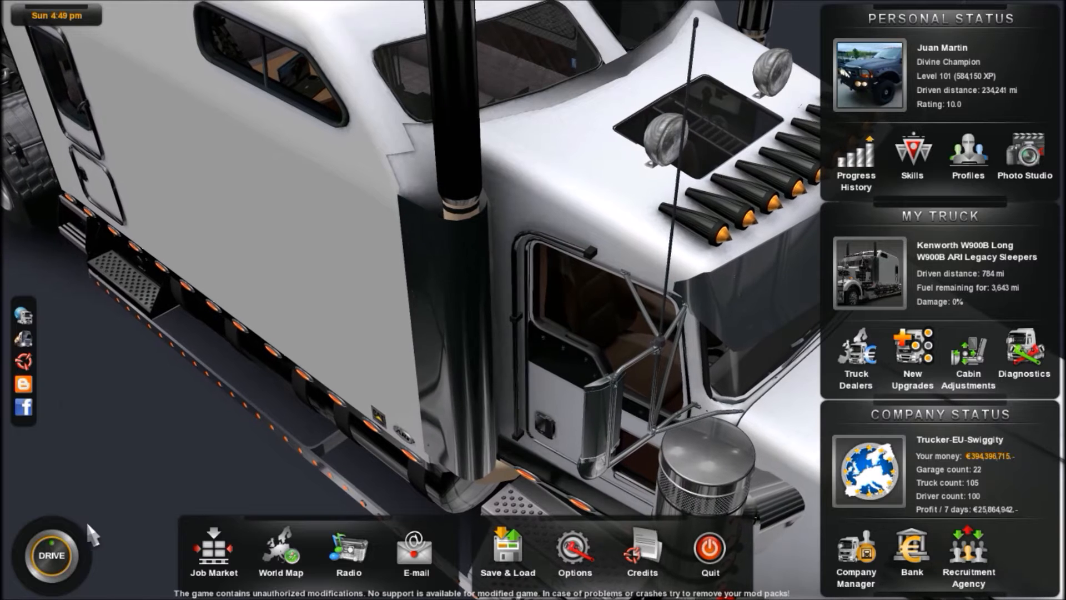
Step: Enter the Kenworth W900B's cab view at the depot from the main menu
left_click(50, 555)
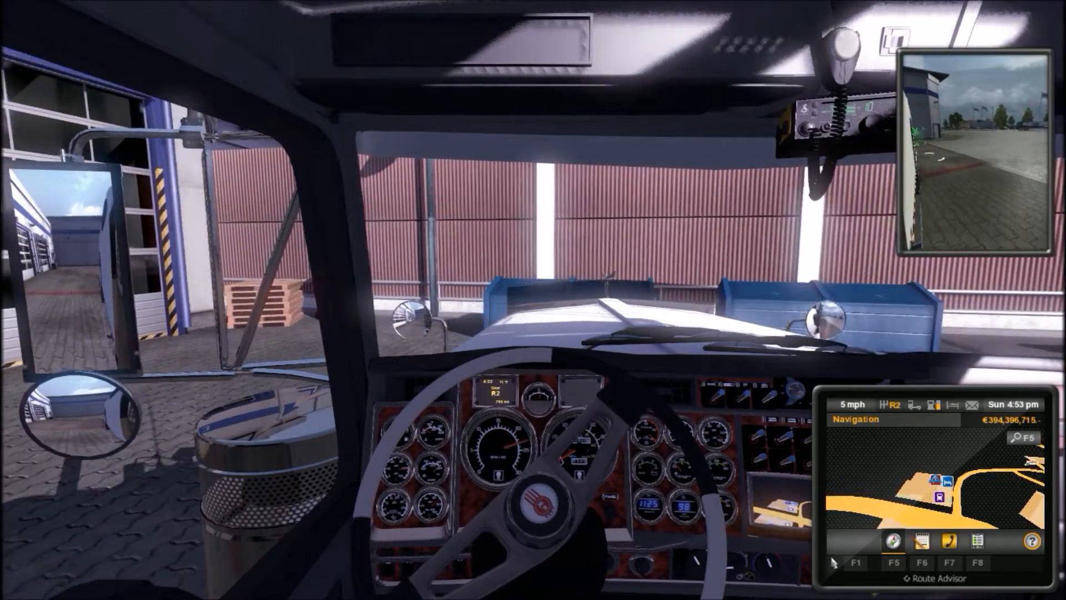
Step: Drive the Kenworth out of the garage and stop it in the open Paris lot
key("w")
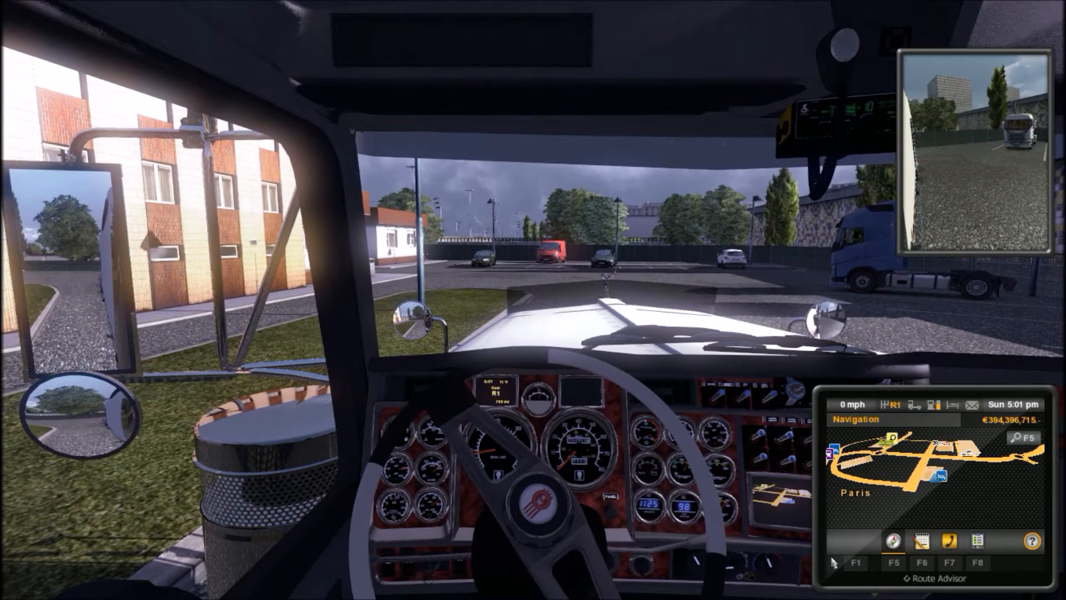
Step: Shift from reverse gear R1 to R2 and edge the truck across the lot
key("n")
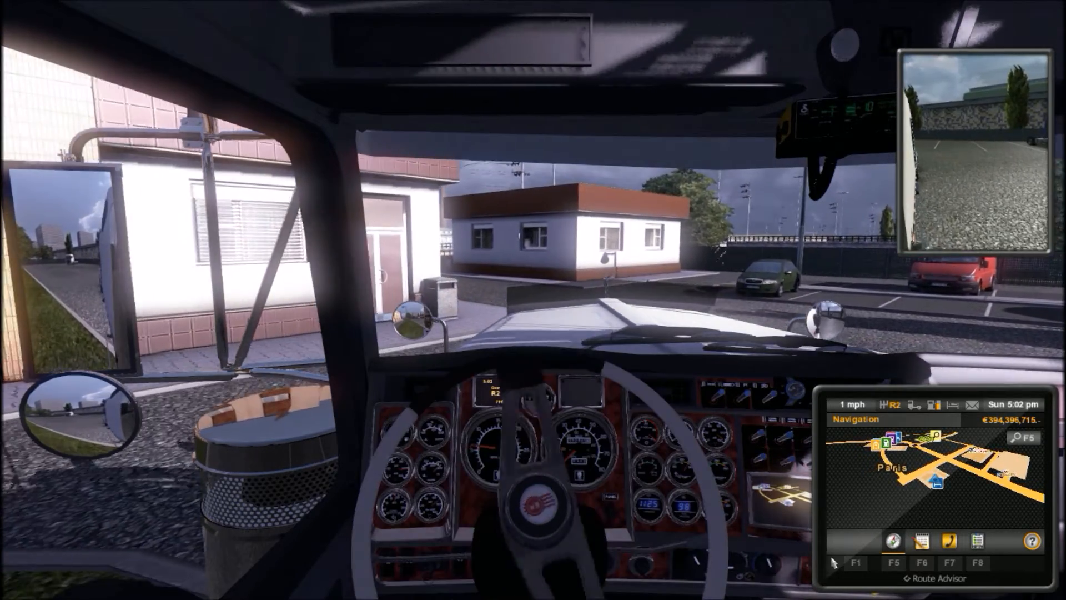
key("w")
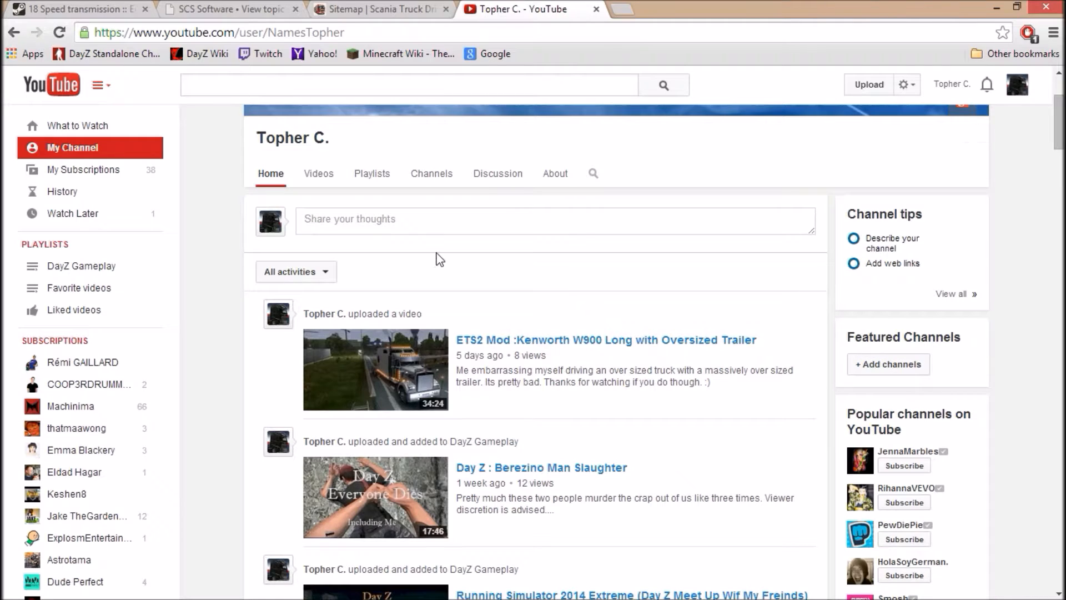
mouse_move(551, 234)
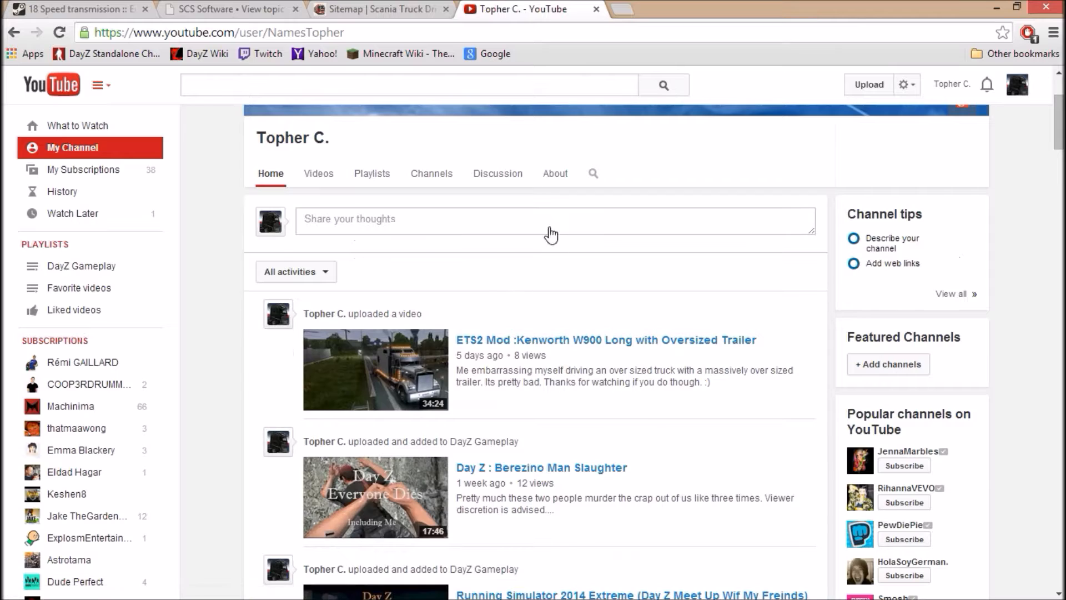
Step: Scroll the YouTube channel page, then switch to the 18 Speed transmission Steam thread
scroll("up", 3)
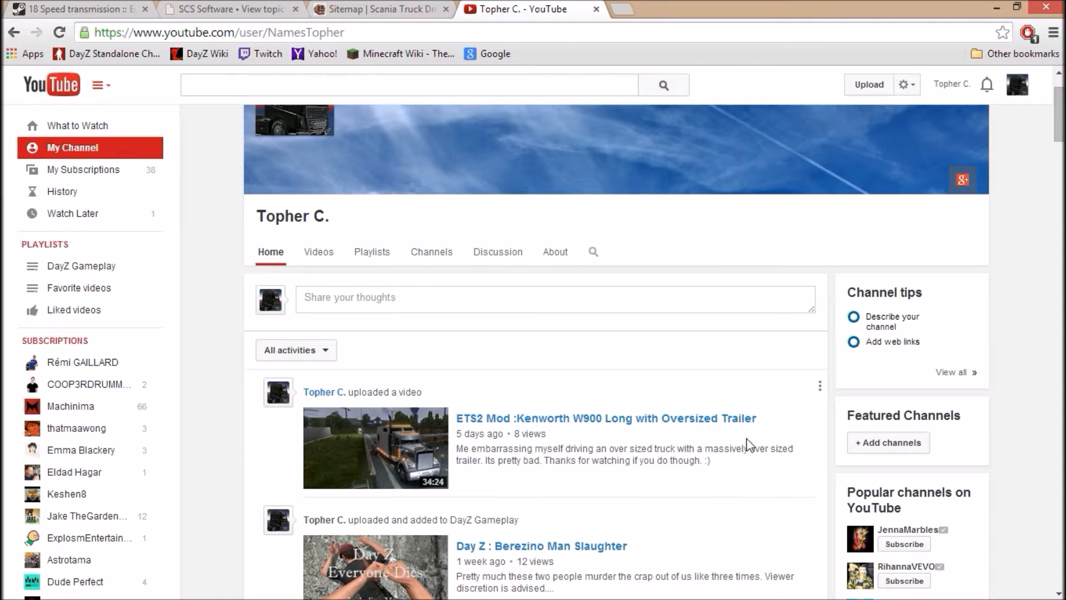
scroll("down", 3)
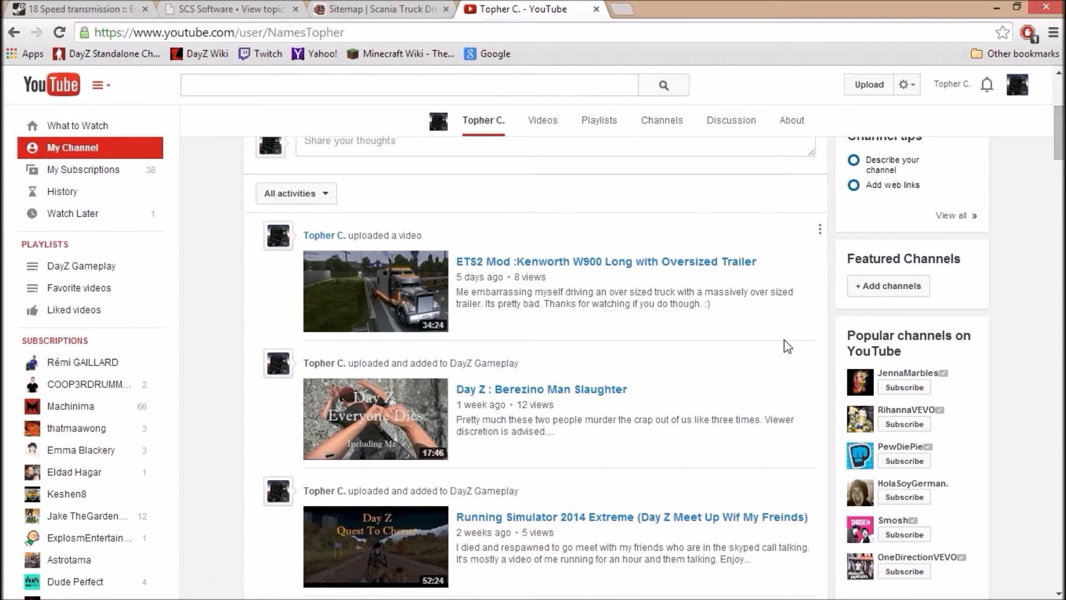
scroll("down", 3)
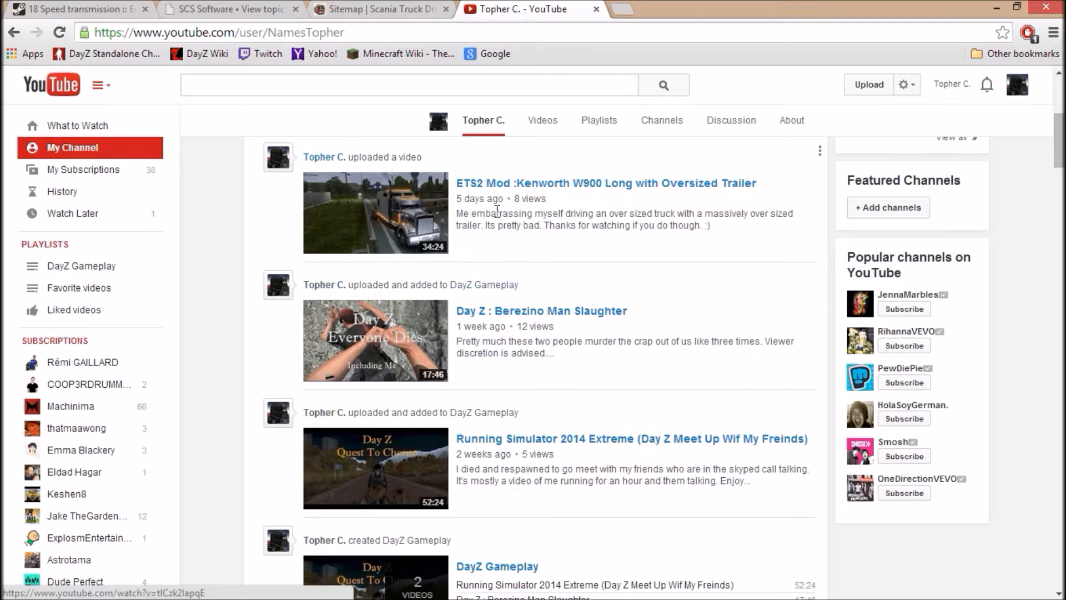
scroll("down", 3)
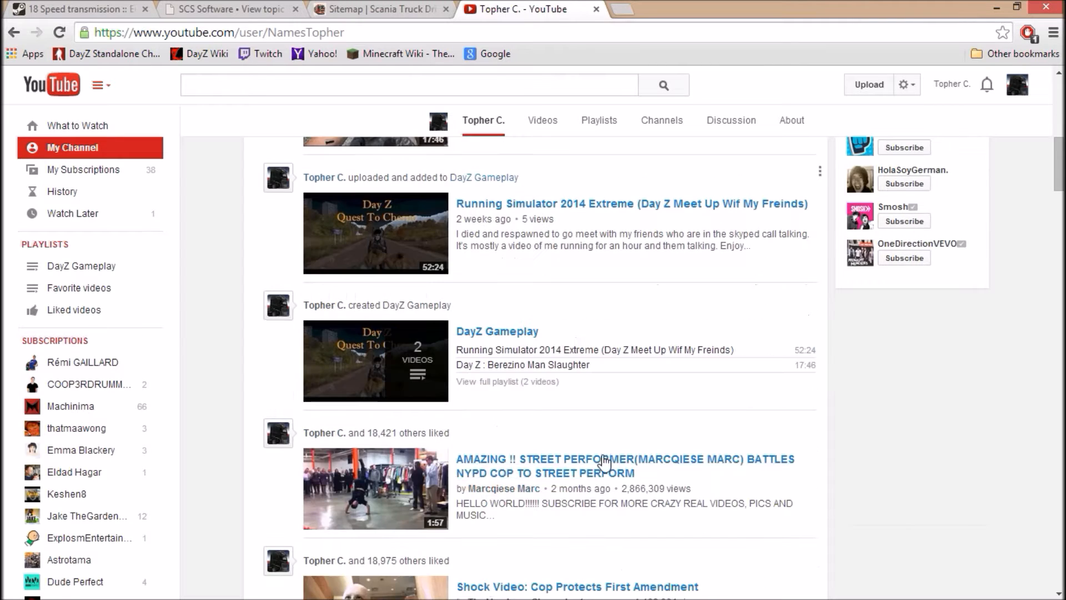
scroll("up", 3)
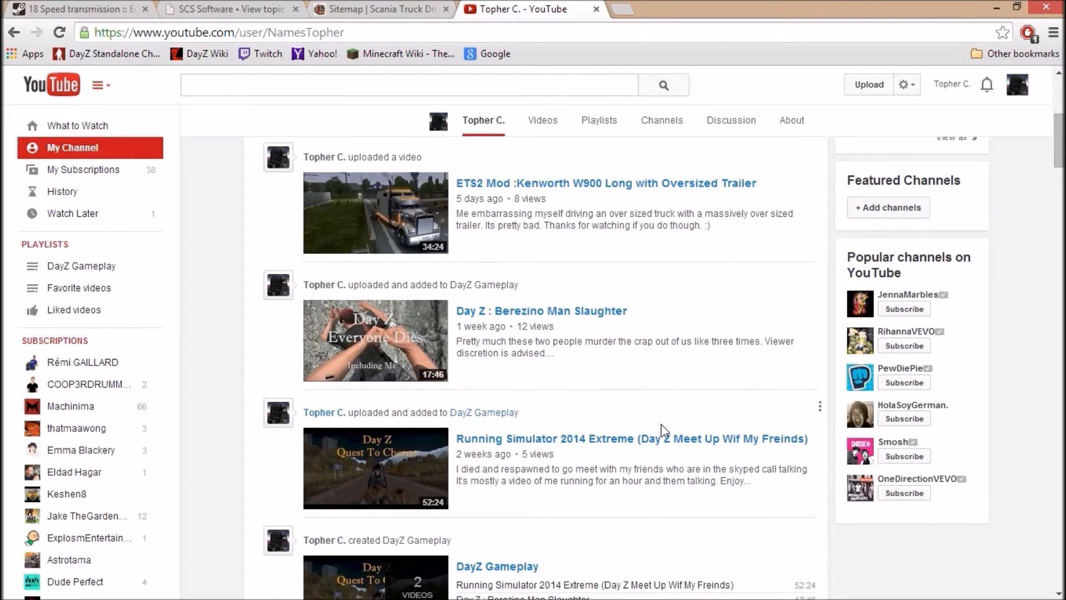
scroll("up", 3)
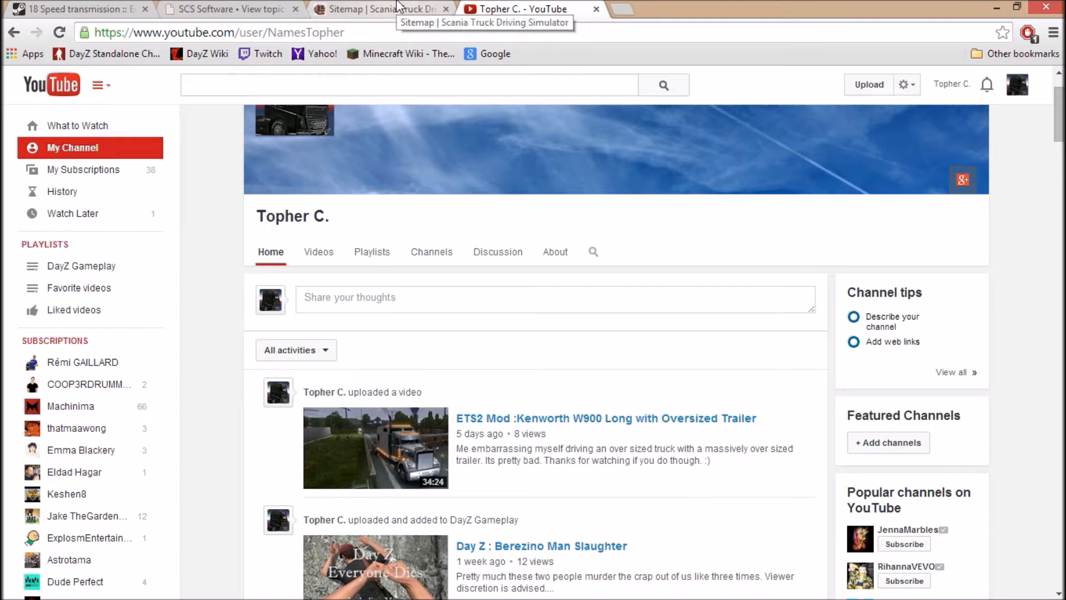
mouse_move(688, 9)
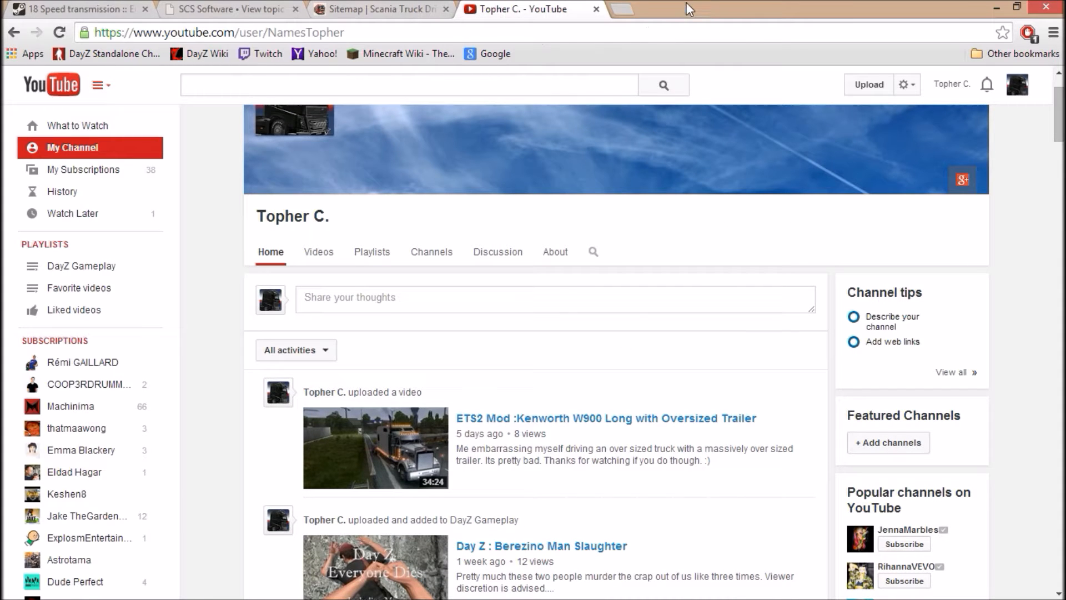
left_click(1017, 8)
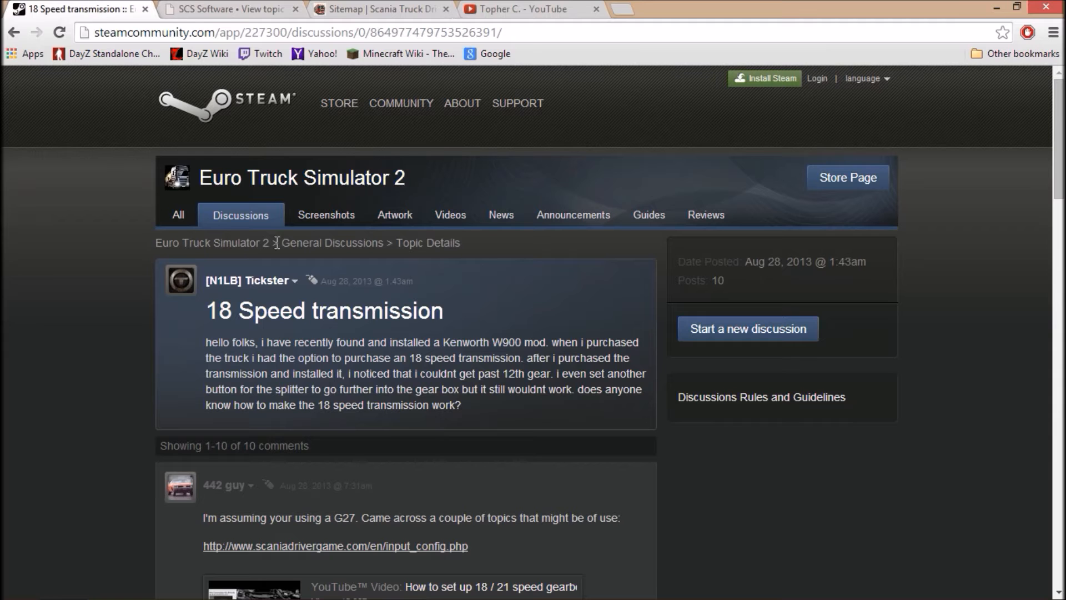
mouse_move(307, 332)
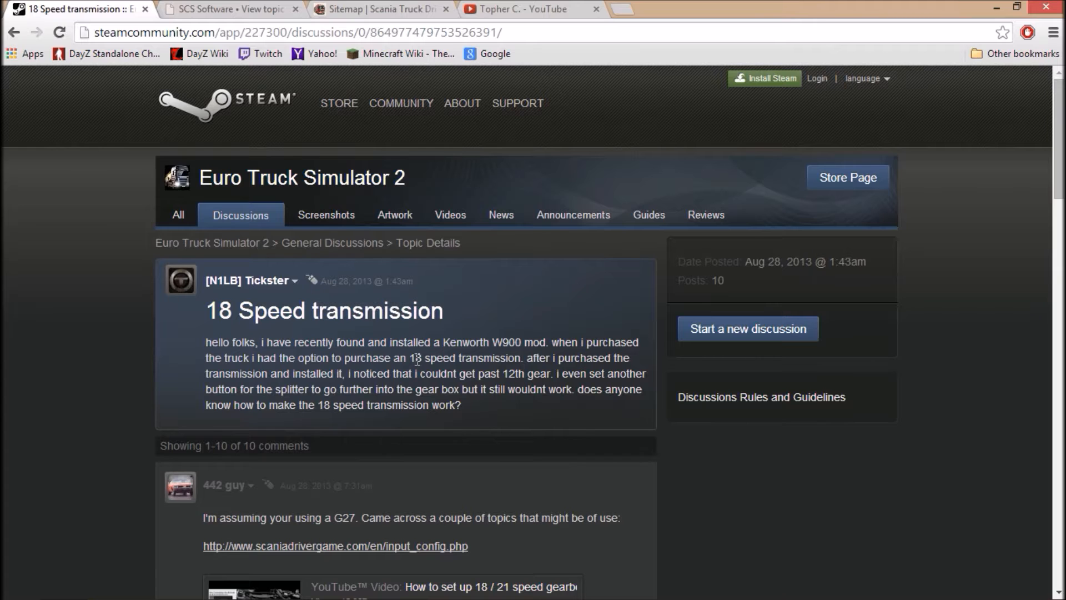
Step: Read the Steam thread and follow its forum.scssoft.com link about modded gearbox .sii files
scroll("down", 3)
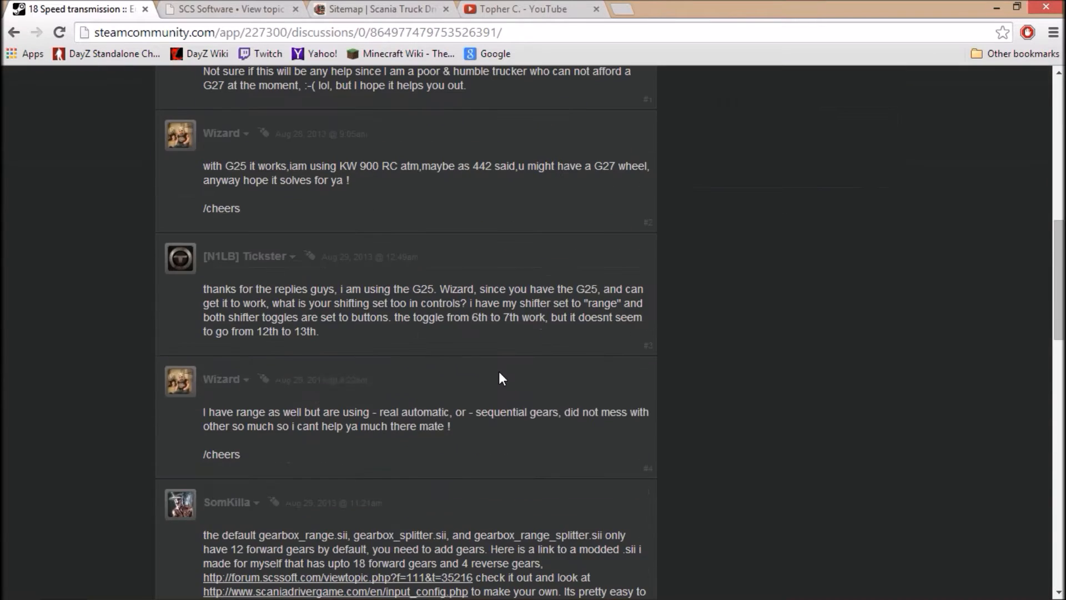
scroll("up", 3)
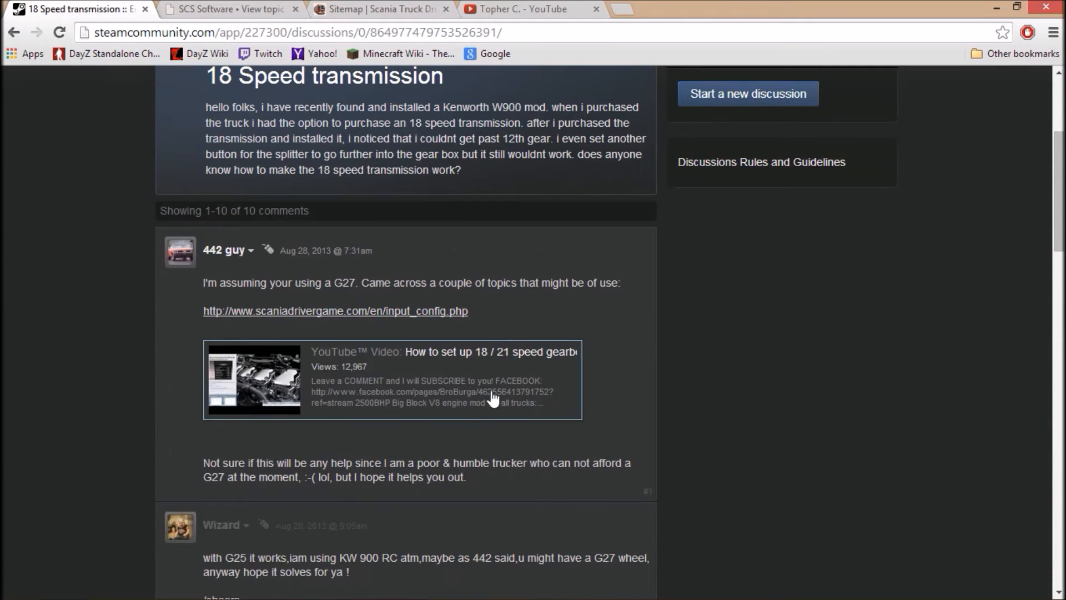
scroll("down", 3)
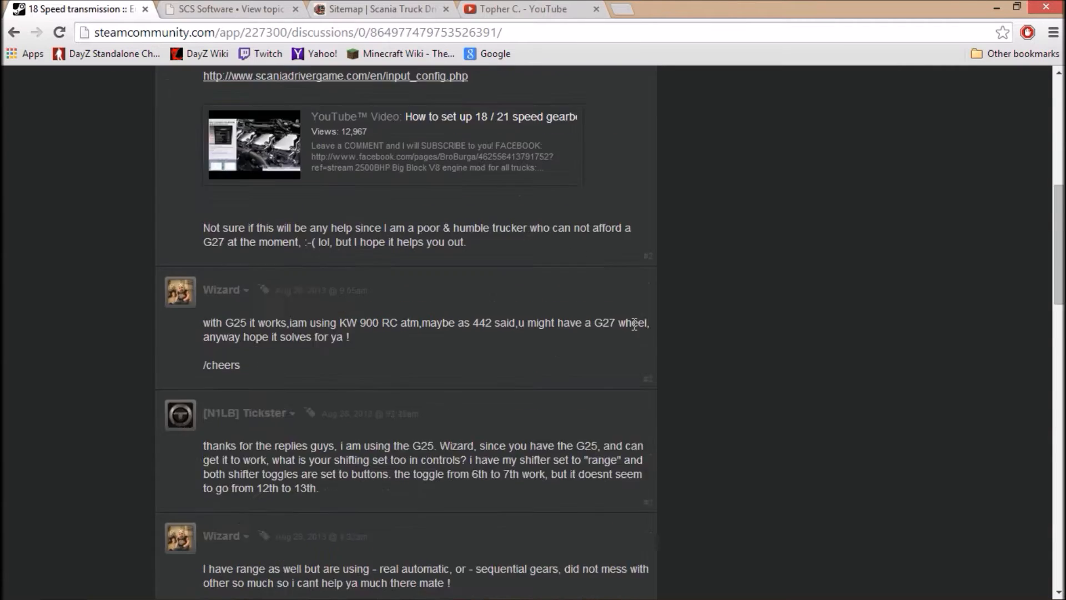
scroll("down", 3)
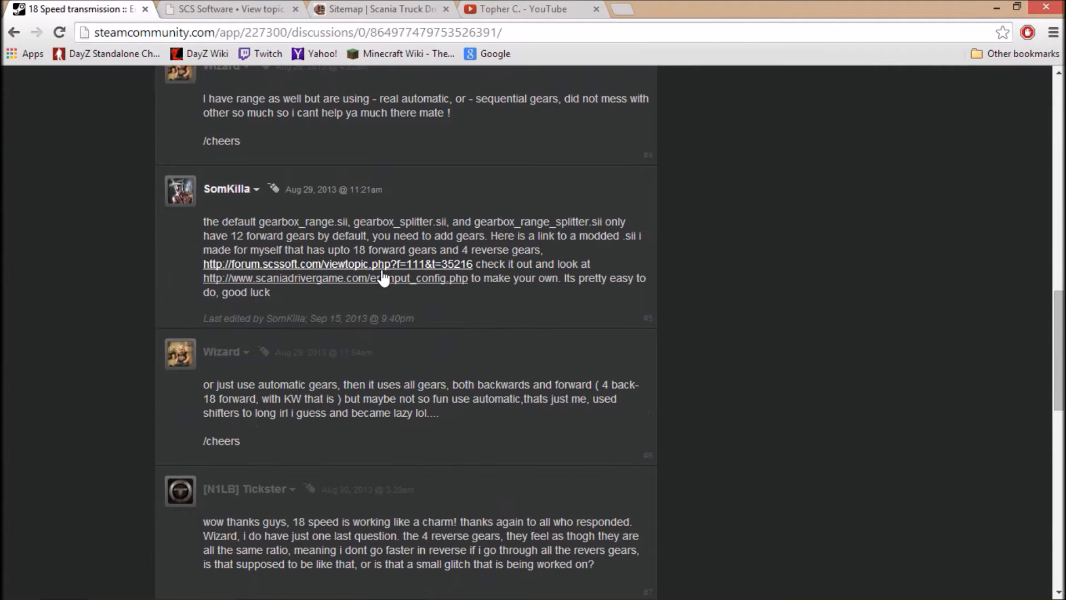
left_click(337, 264)
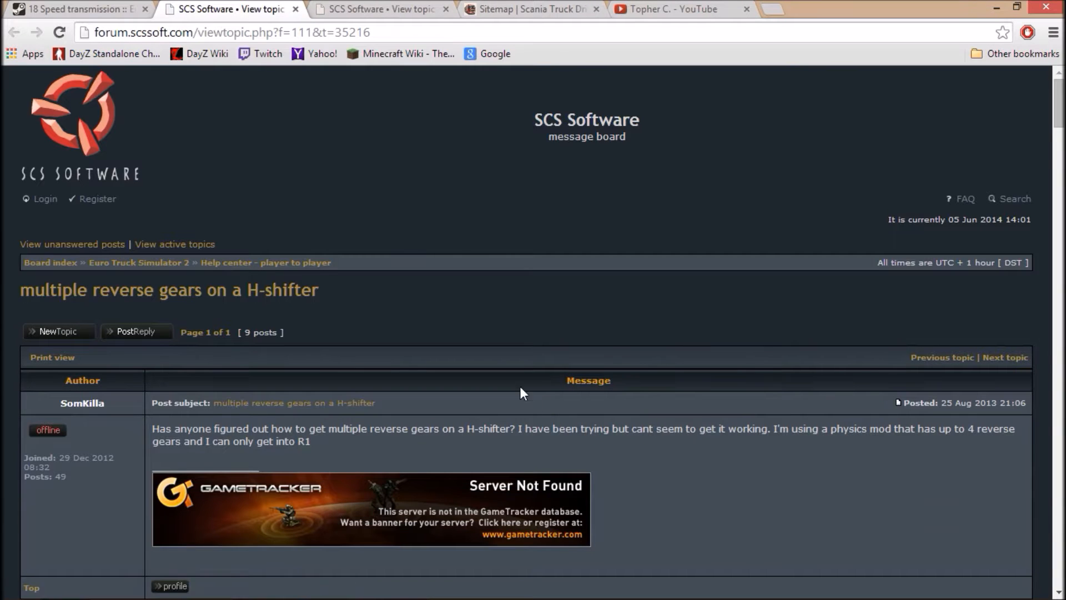
Step: Highlight the reply's 4-reverse, 18-forward gearbox code block on the SCS forum topic
scroll("down", 3)
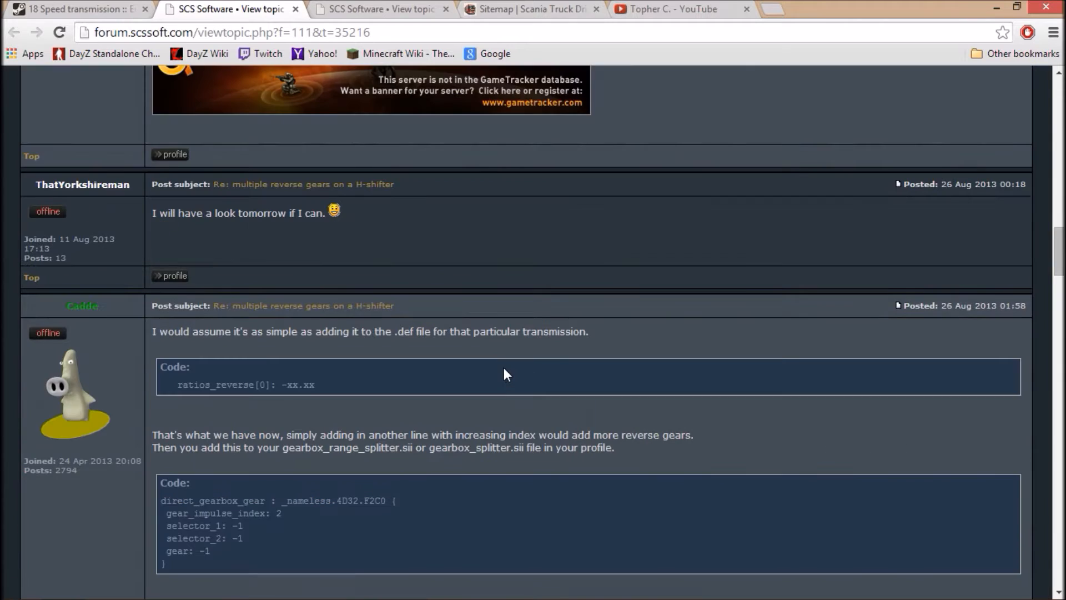
scroll("down", 3)
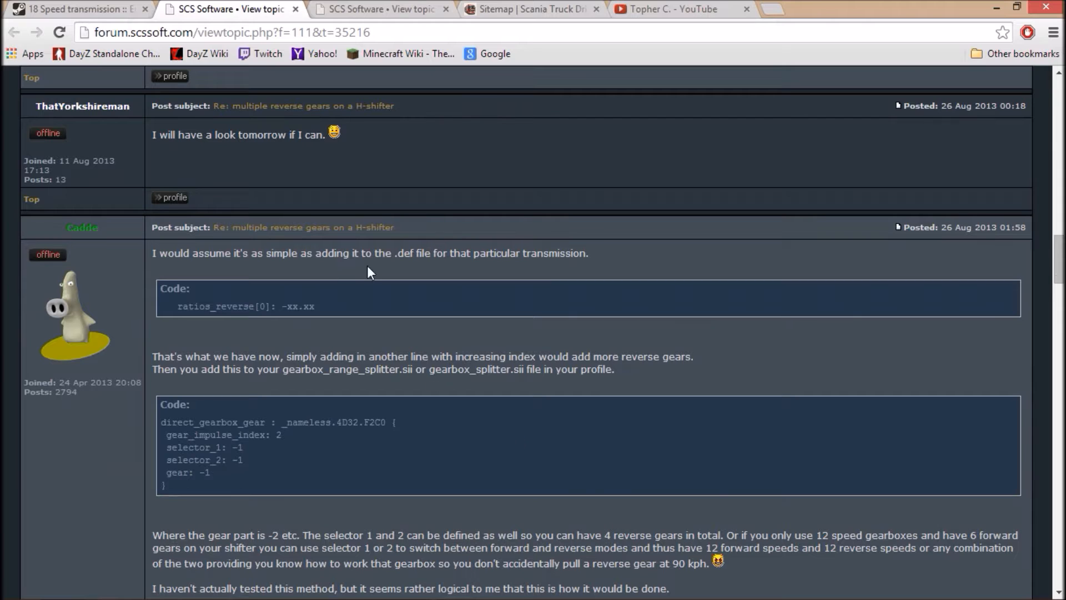
scroll("down", 3)
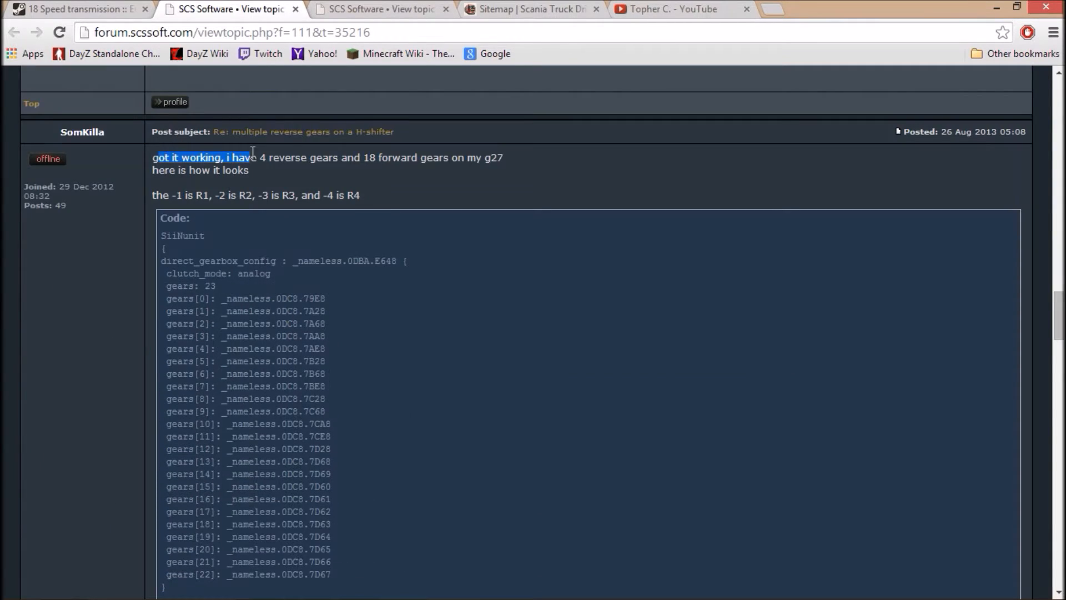
left_click_drag(258, 157, 312, 157)
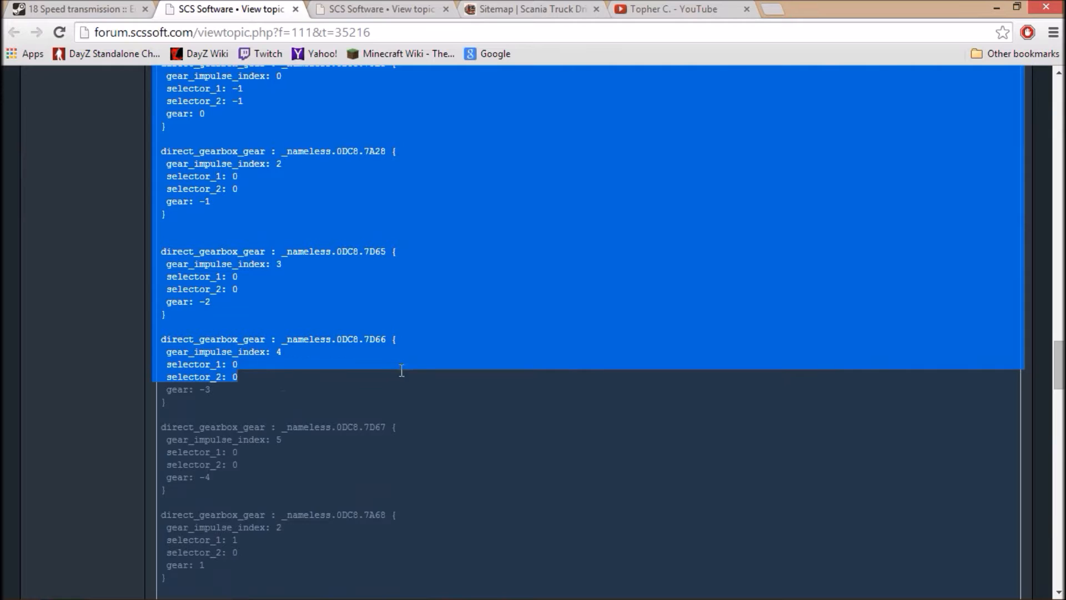
scroll("down", 3)
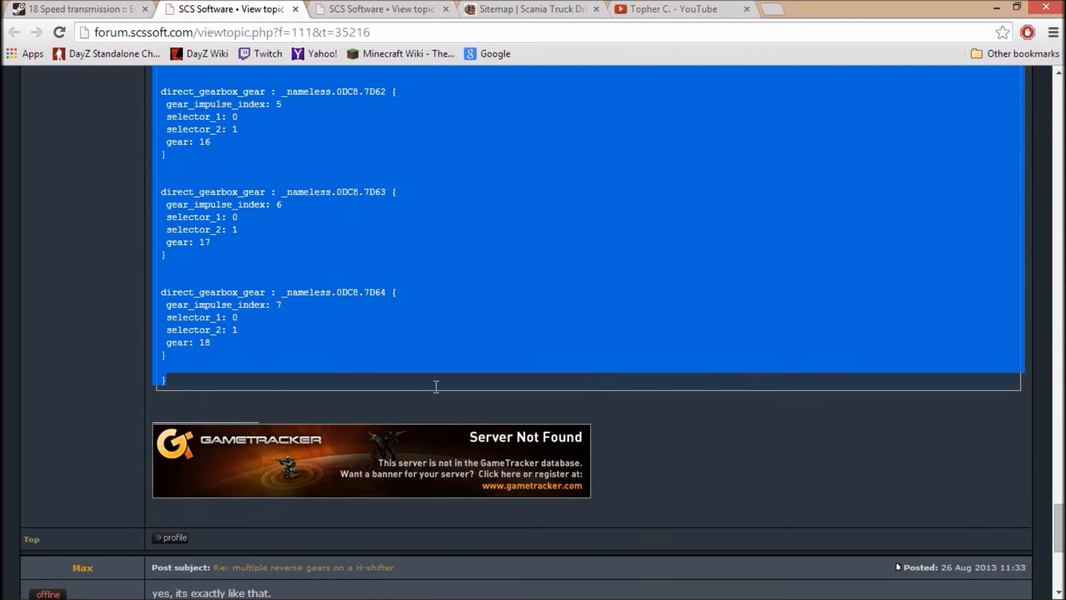
mouse_move(448, 385)
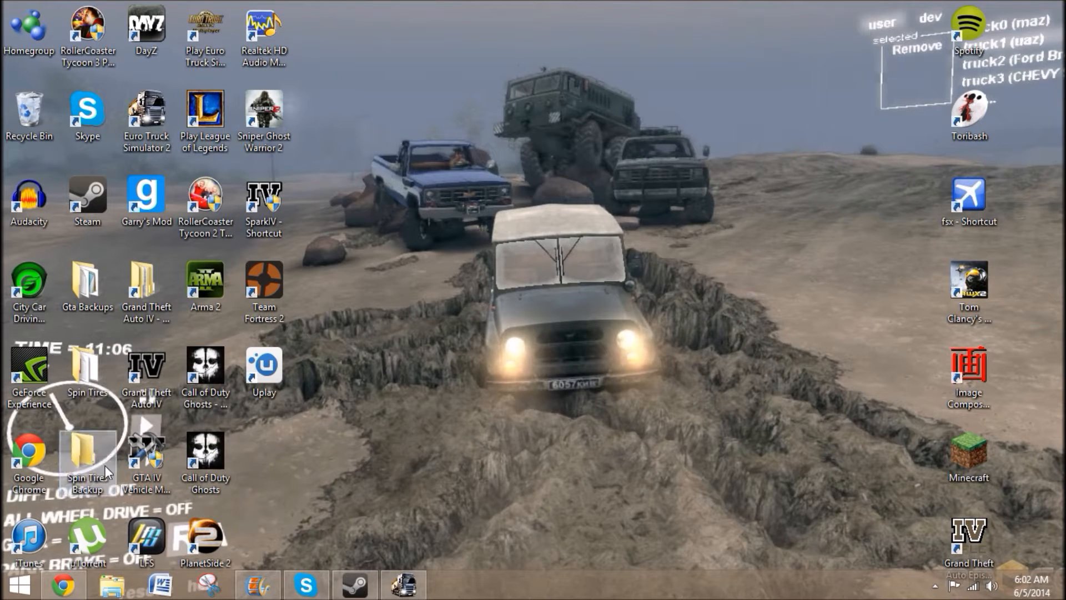
Step: Open gearbox_range.sii from the desktop Gta Backups folder in Notepad
double_click(87, 285)
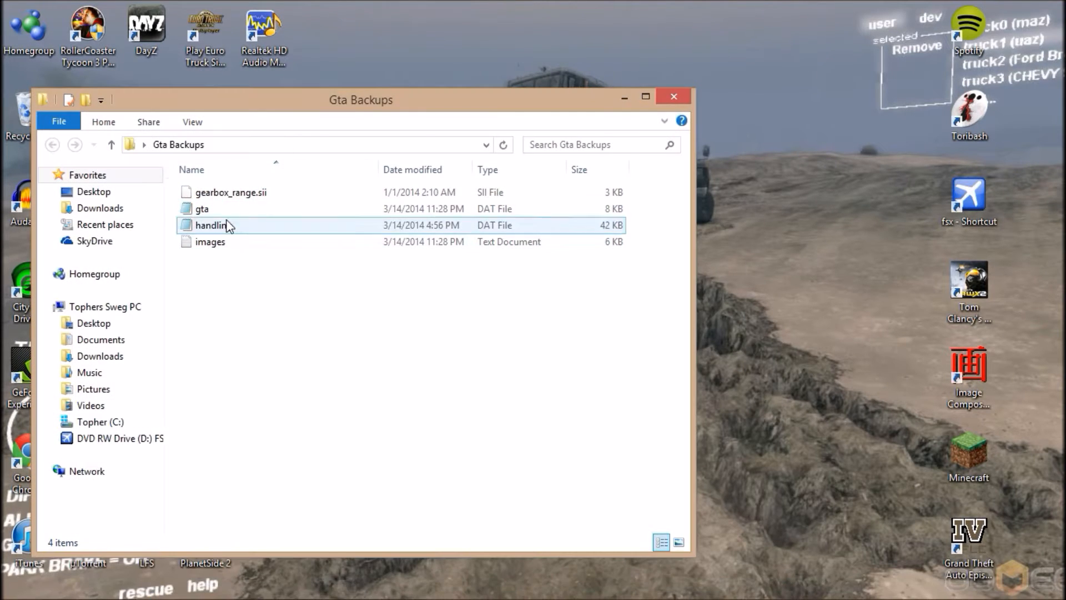
double_click(230, 191)
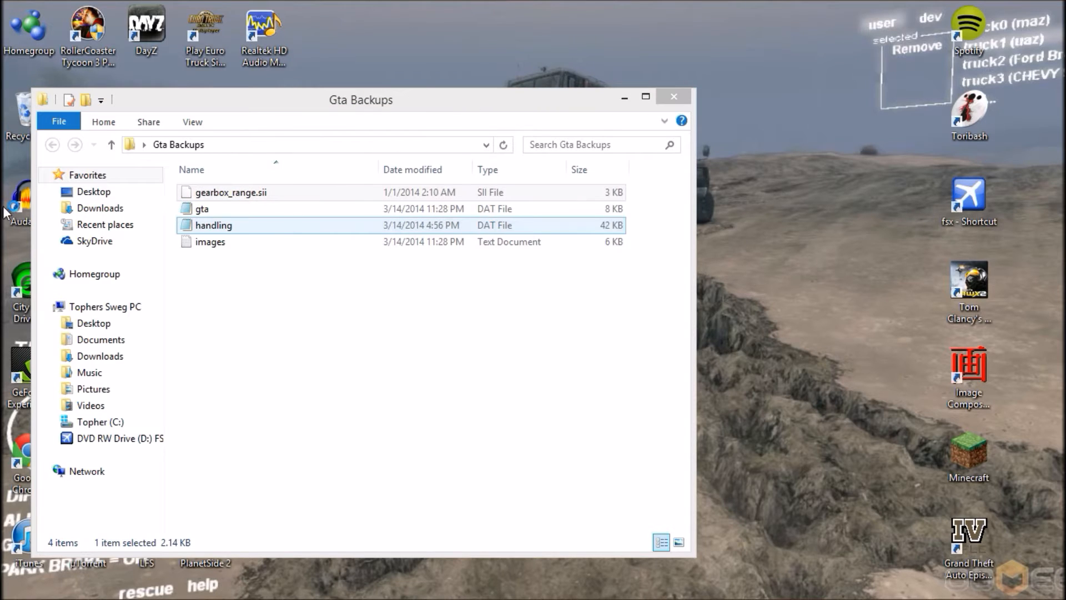
double_click(230, 191)
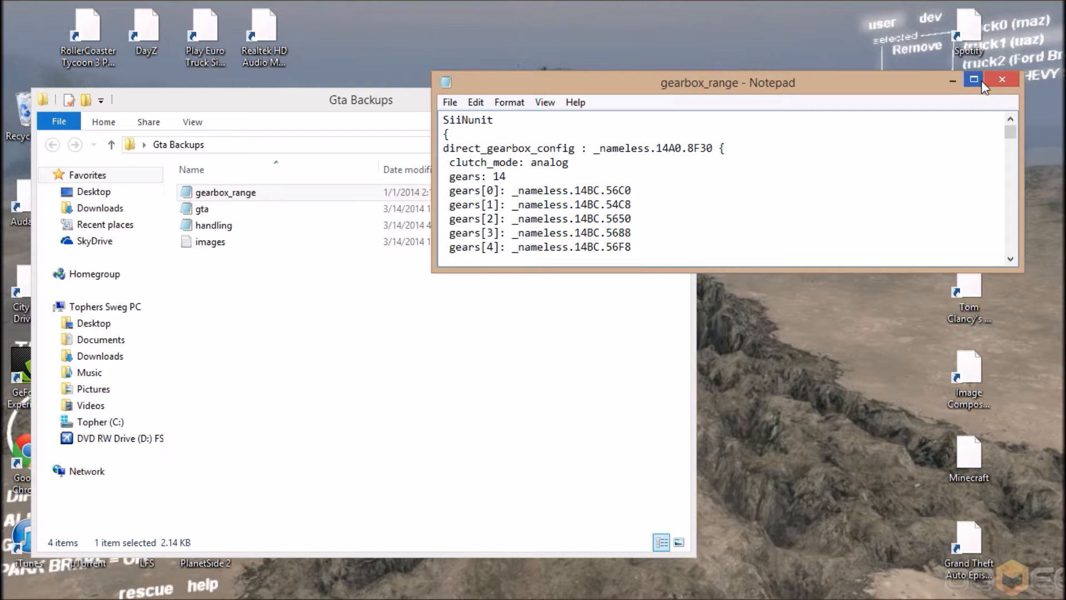
Step: Maximize Notepad and scroll through the backup file's 14 gear definitions
left_click(974, 79)
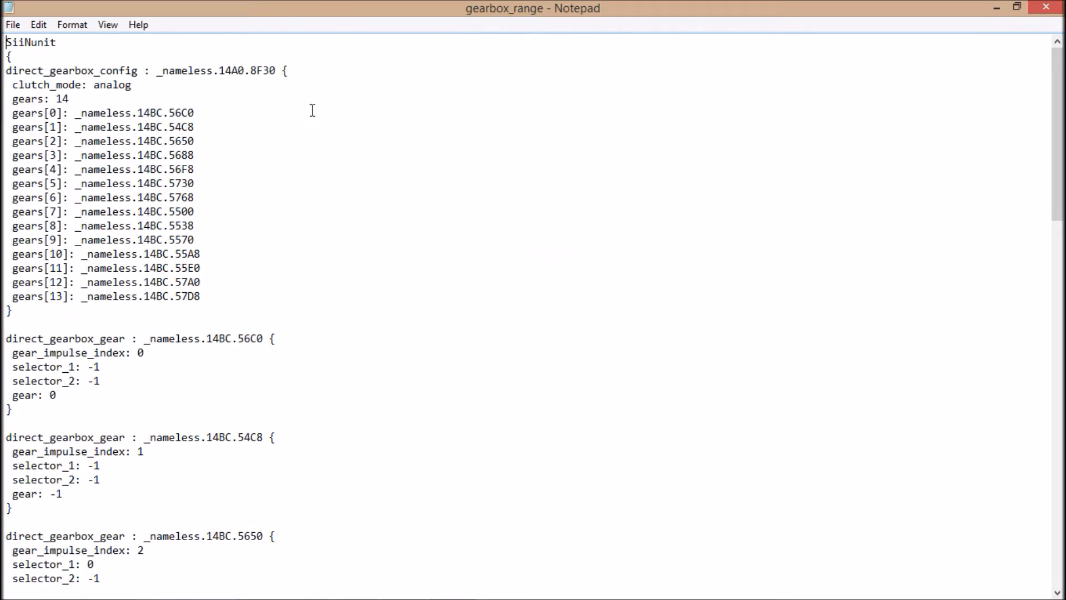
scroll("down", 3)
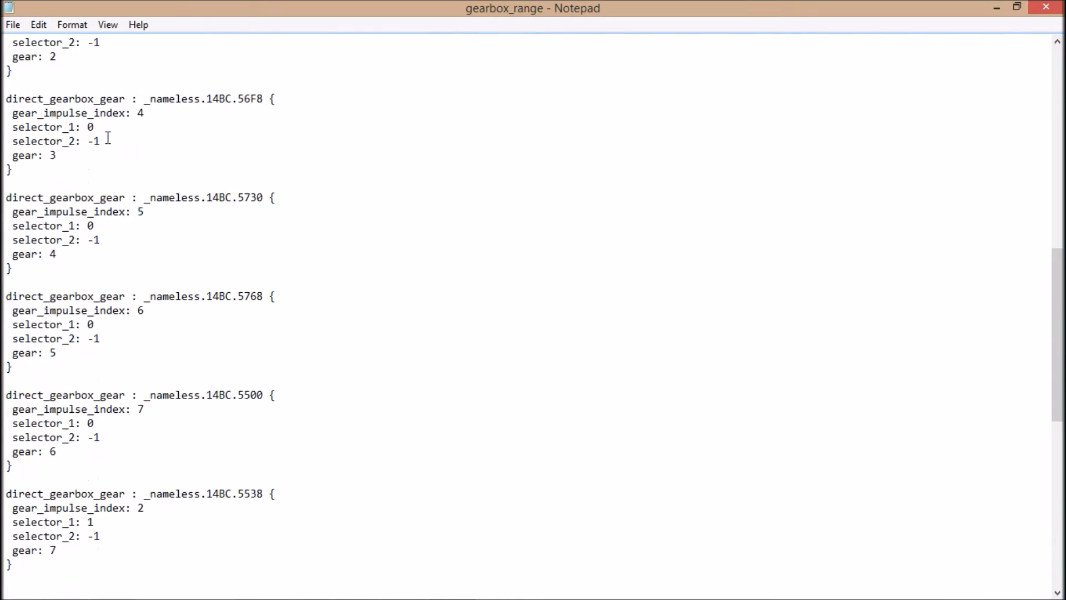
scroll("down", 3)
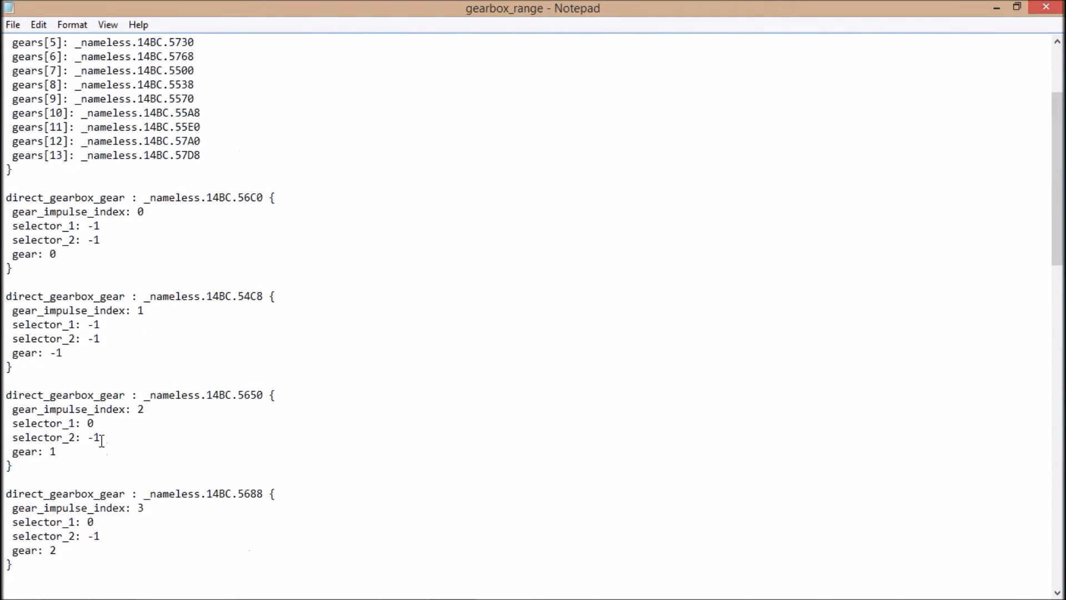
scroll("down", 3)
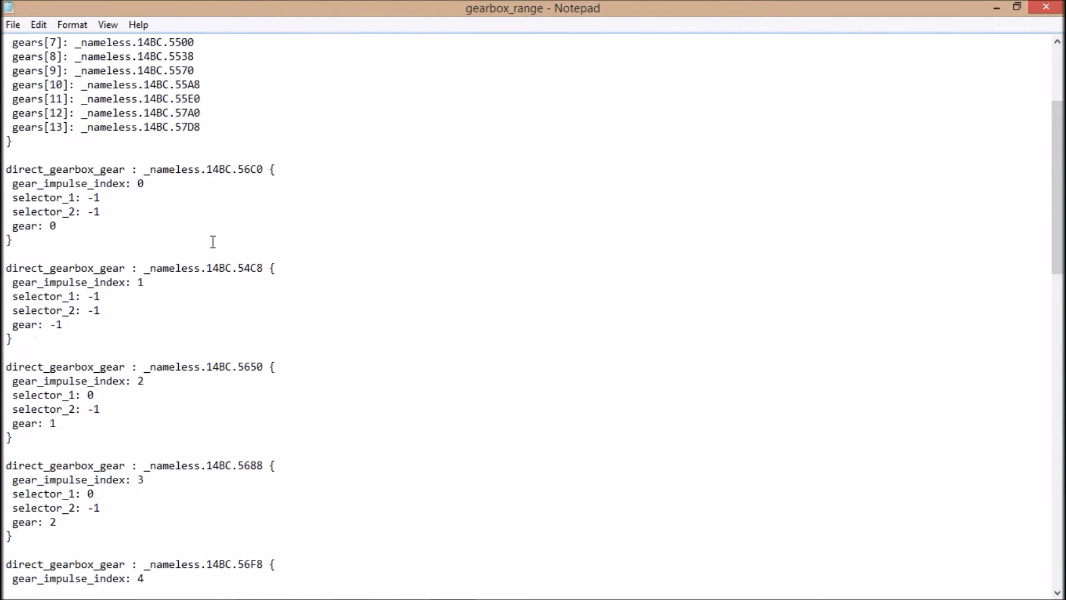
scroll("down", 3)
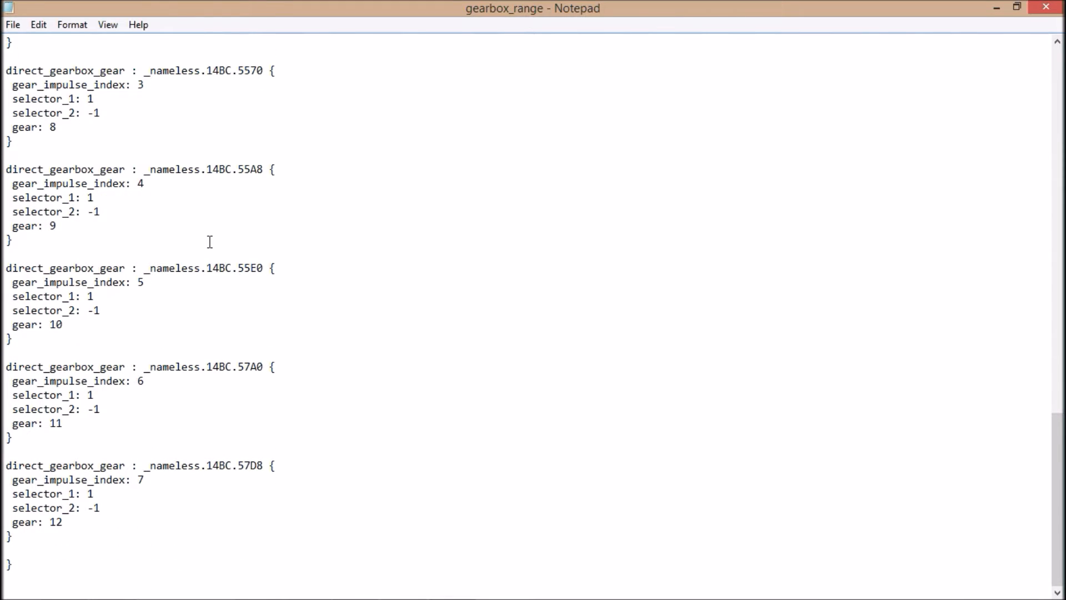
scroll("up", 3)
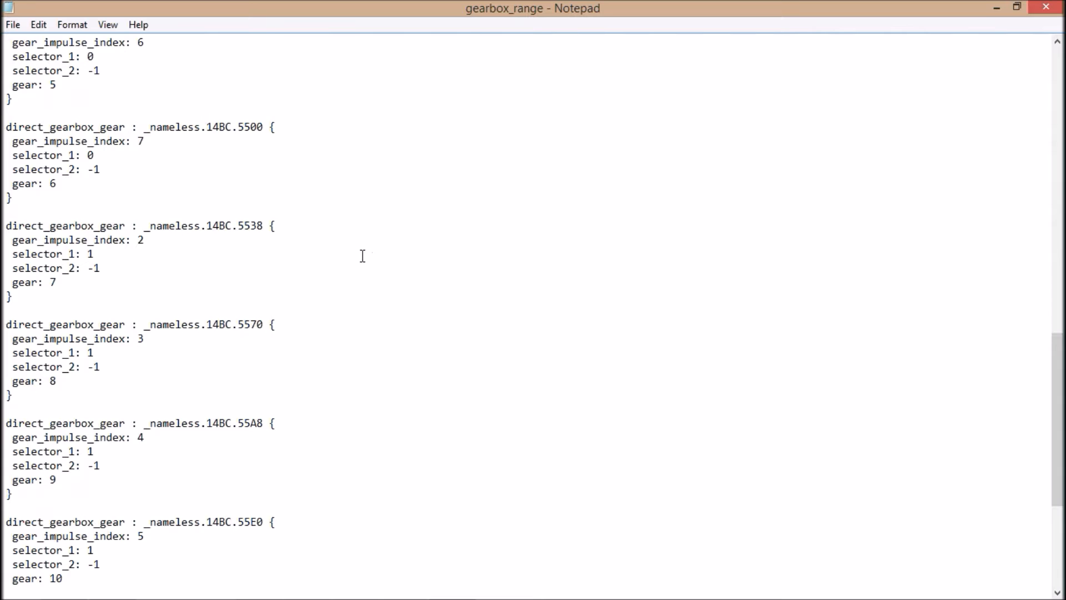
scroll("up", 3)
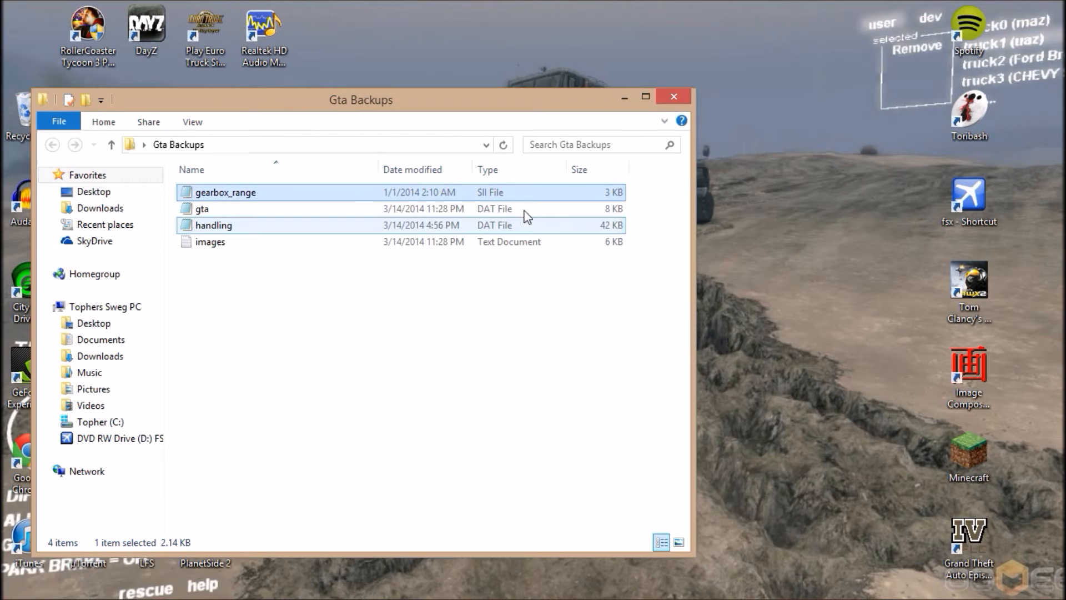
Step: Browse from Topher (C:) to Documents and open the Euro Truck Simulator 2 folder
left_click(100, 421)
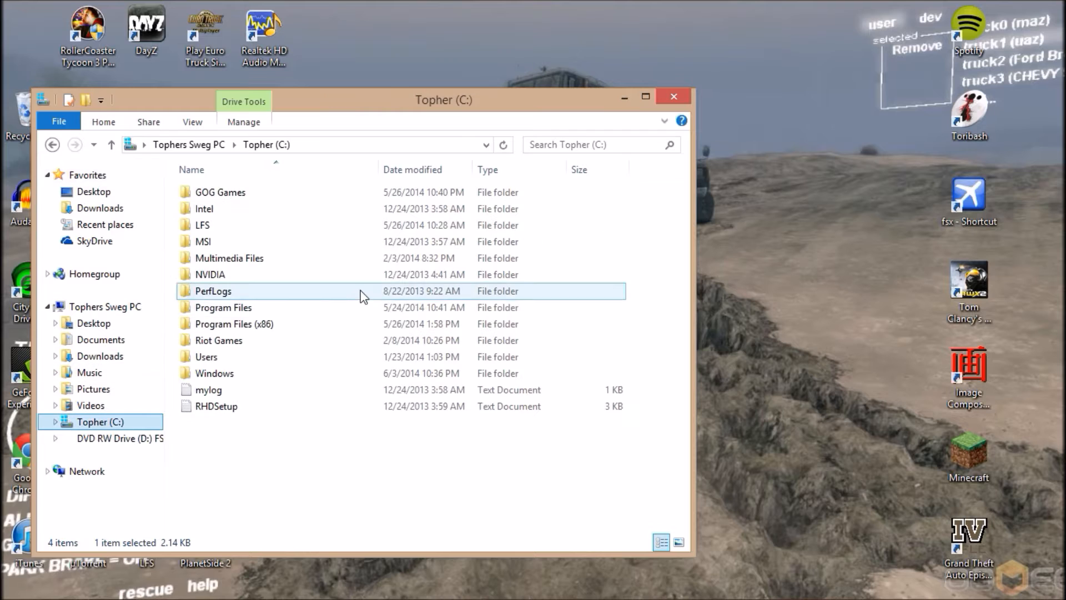
left_click(234, 323)
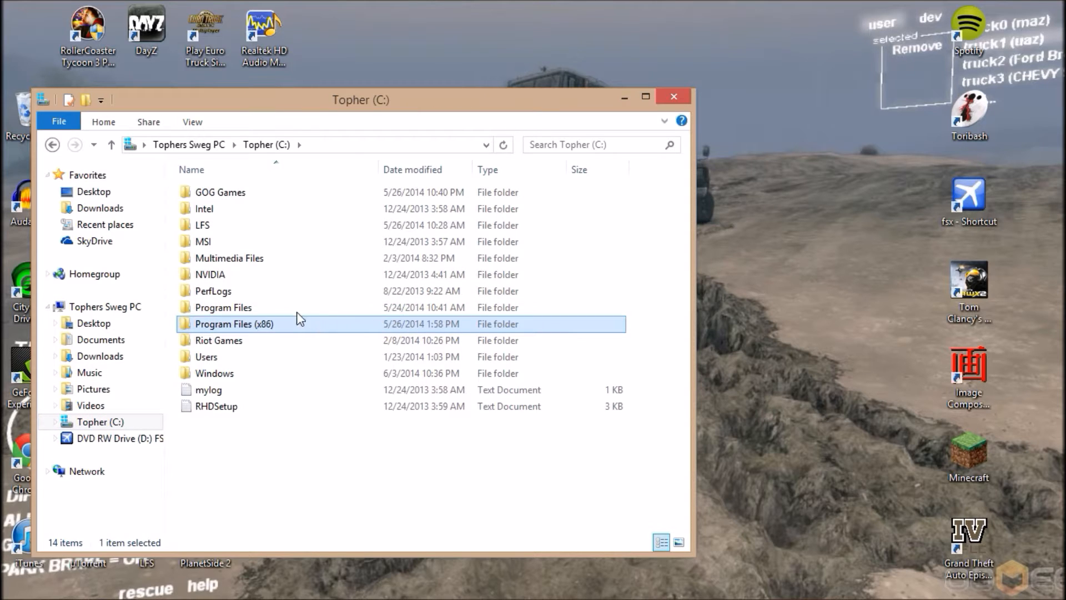
left_click(101, 340)
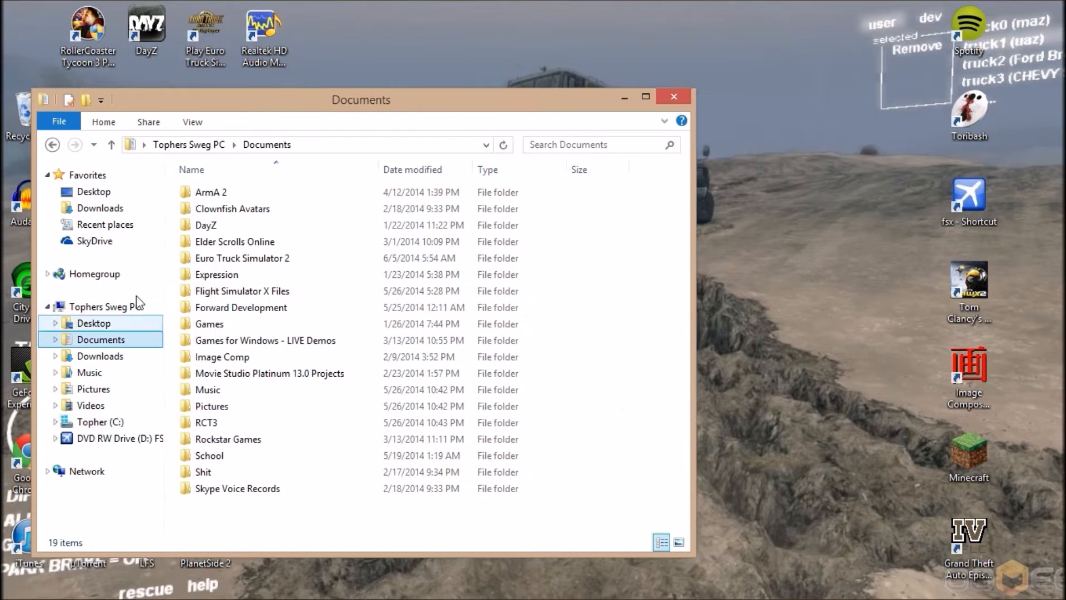
left_click(242, 257)
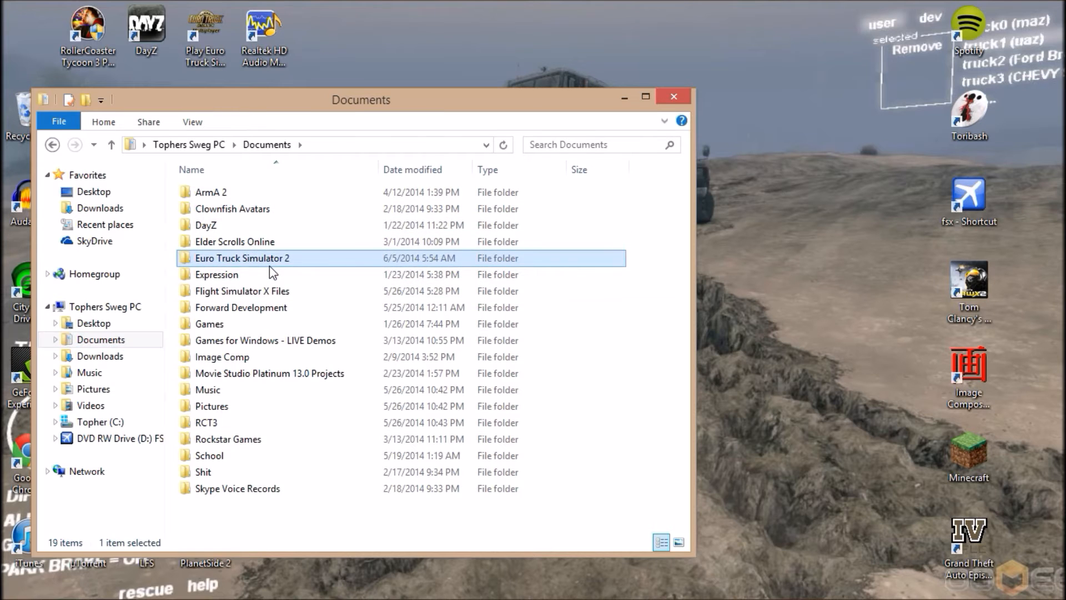
double_click(242, 258)
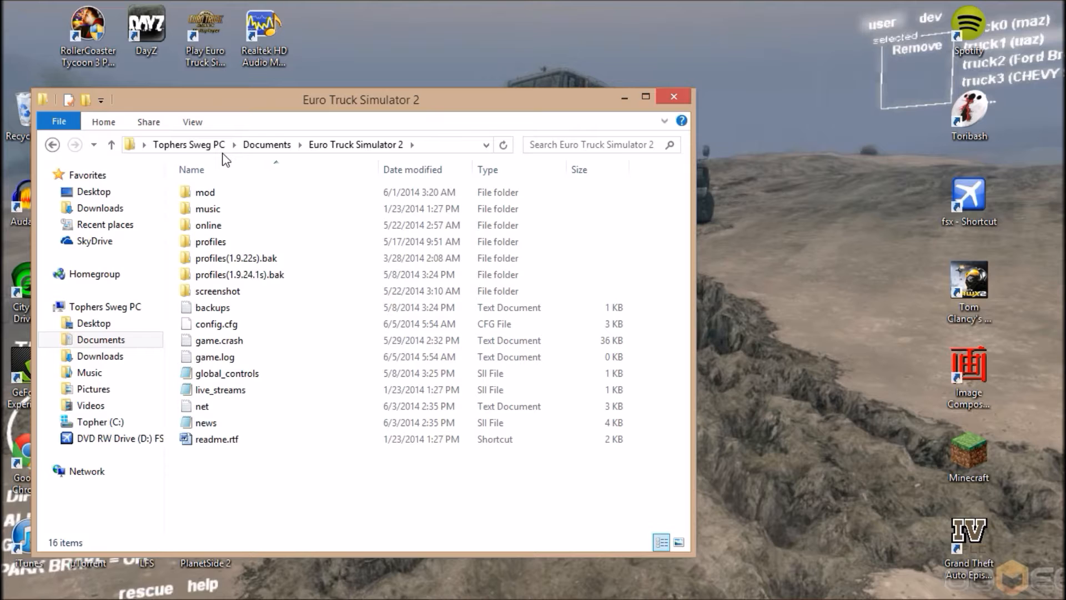
Step: Reopen Gta Backups, then open the profiles folder to reach the player profile
left_click(208, 209)
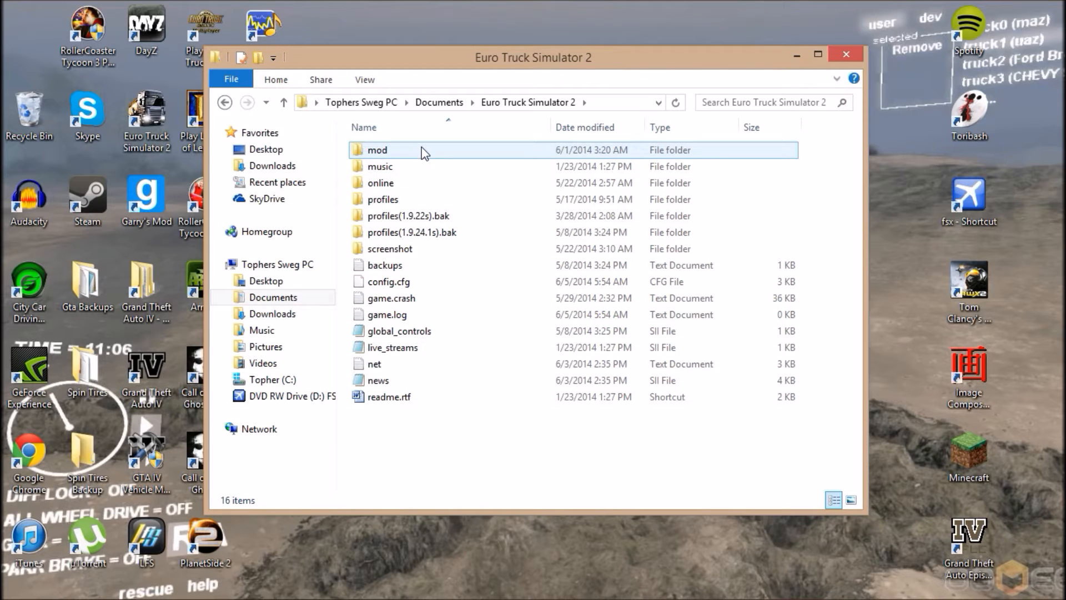
left_click(408, 216)
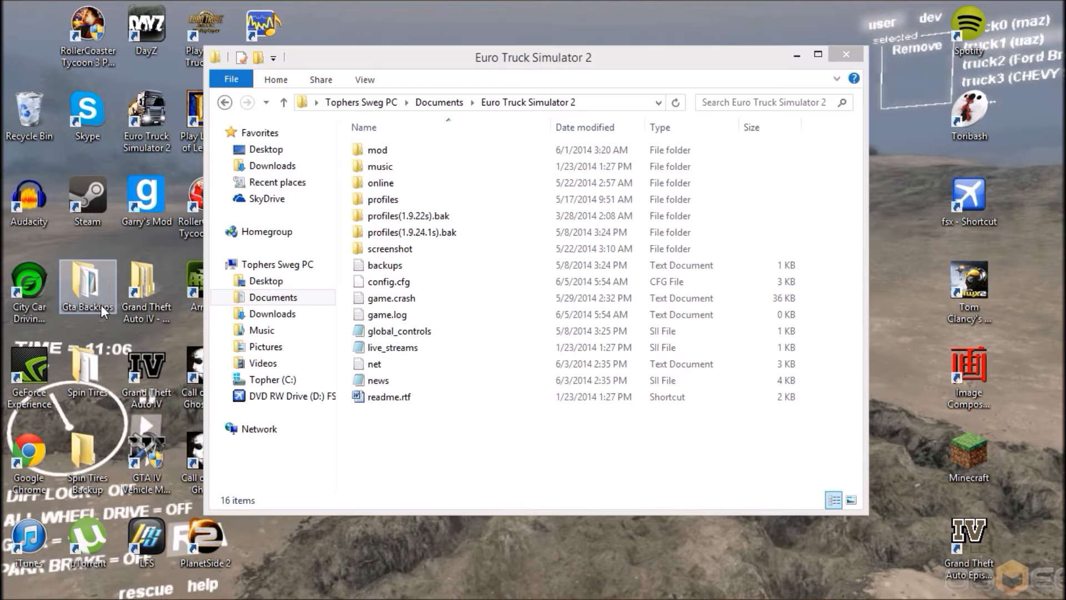
double_click(88, 282)
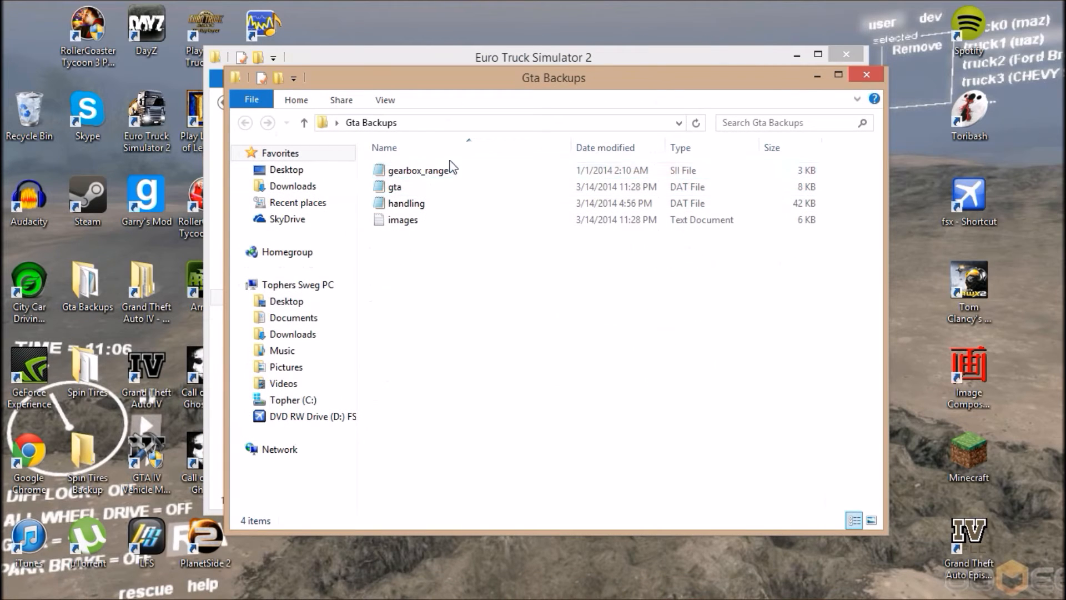
left_click(395, 186)
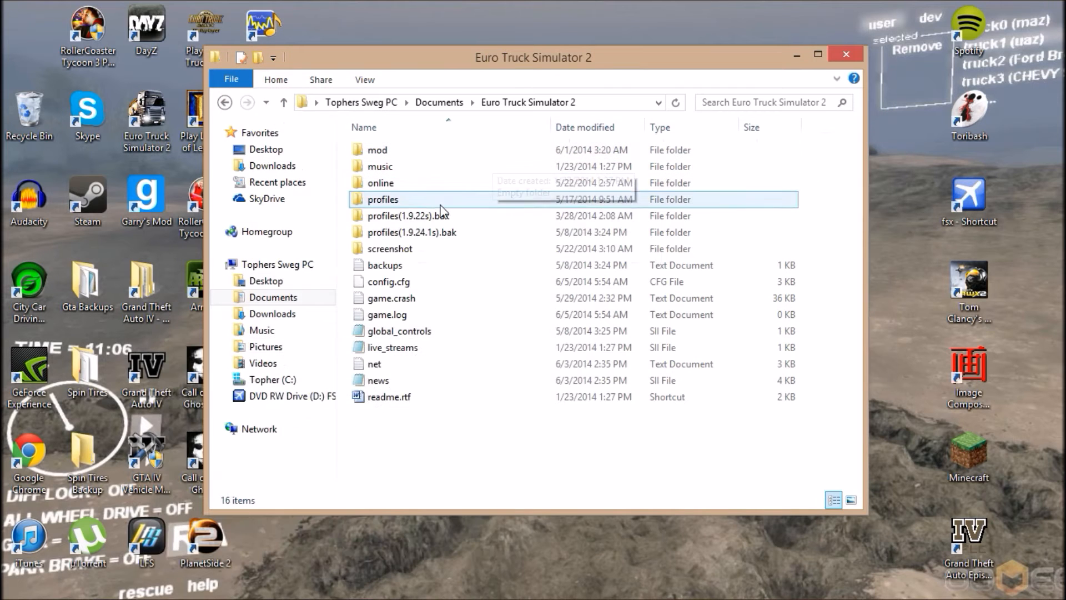
double_click(381, 200)
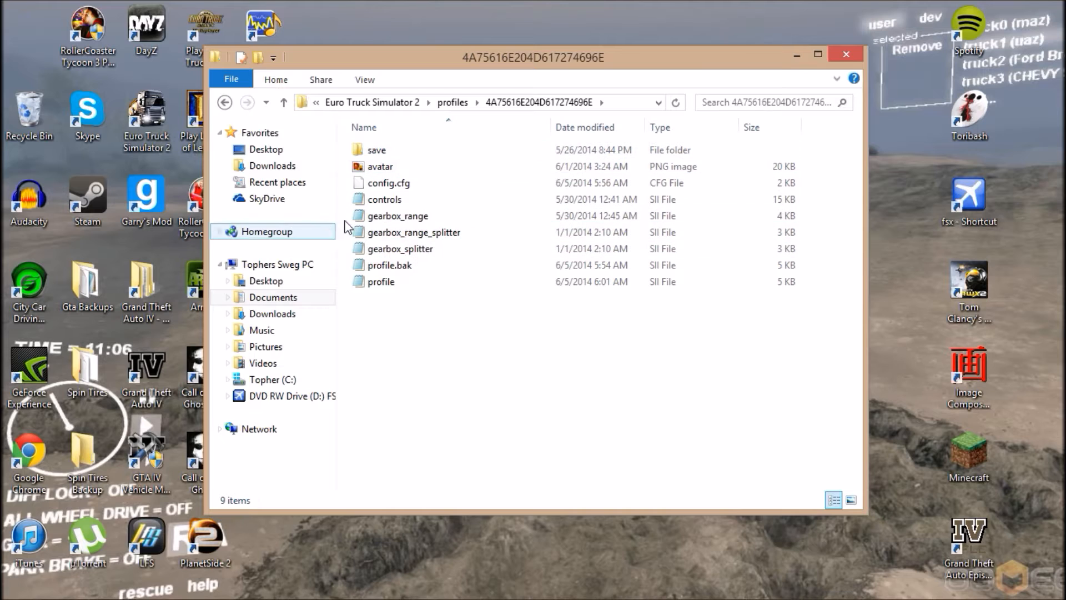
Step: Open the profile's gearbox_range full-screen in Notepad and scroll its gear blocks
left_click(413, 232)
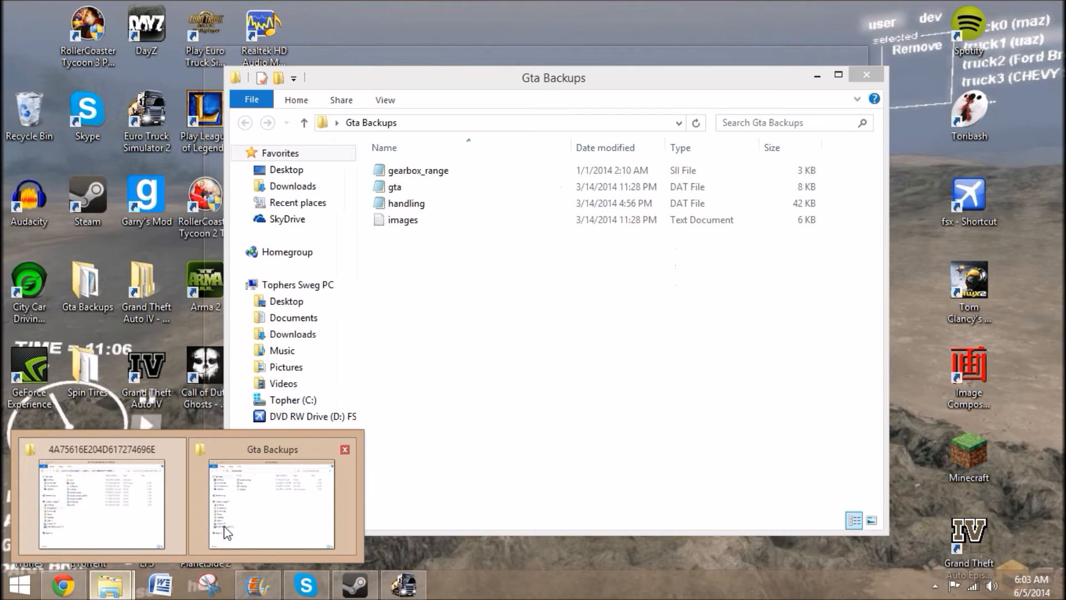
left_click(100, 503)
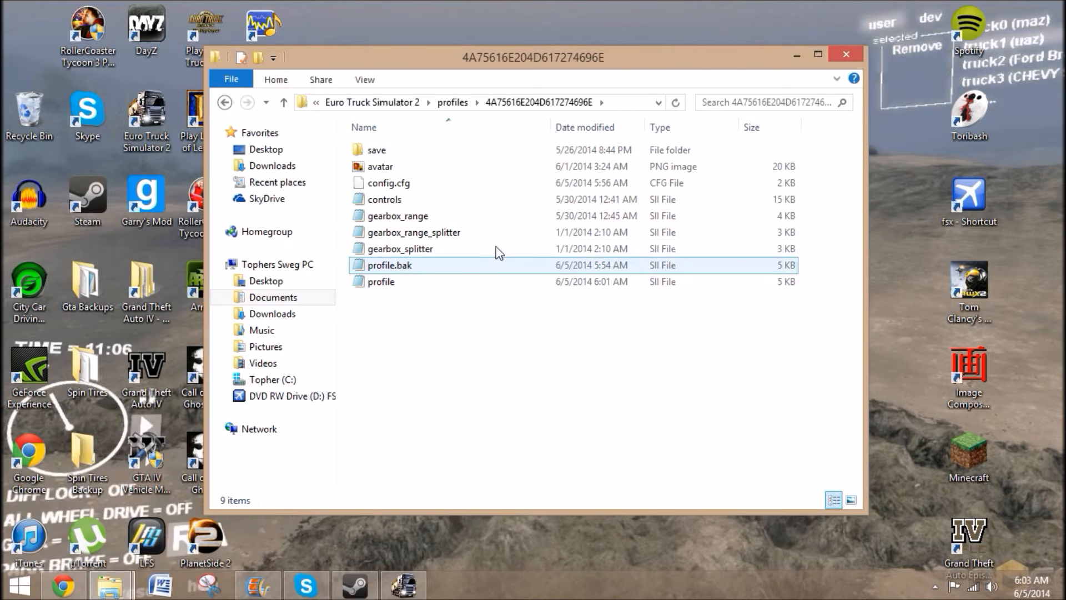
left_click(398, 216)
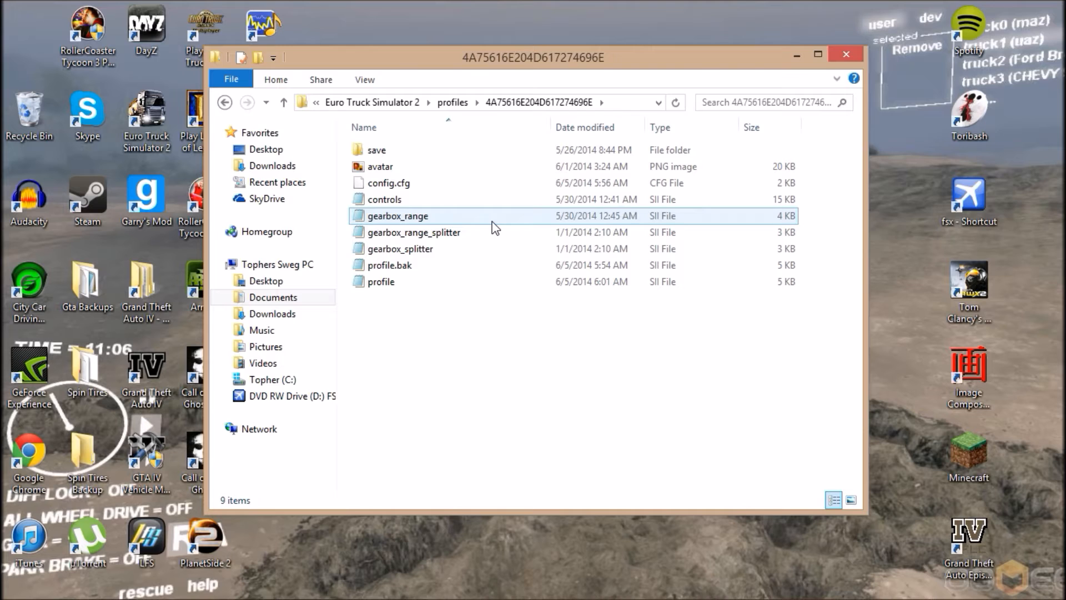
double_click(398, 215)
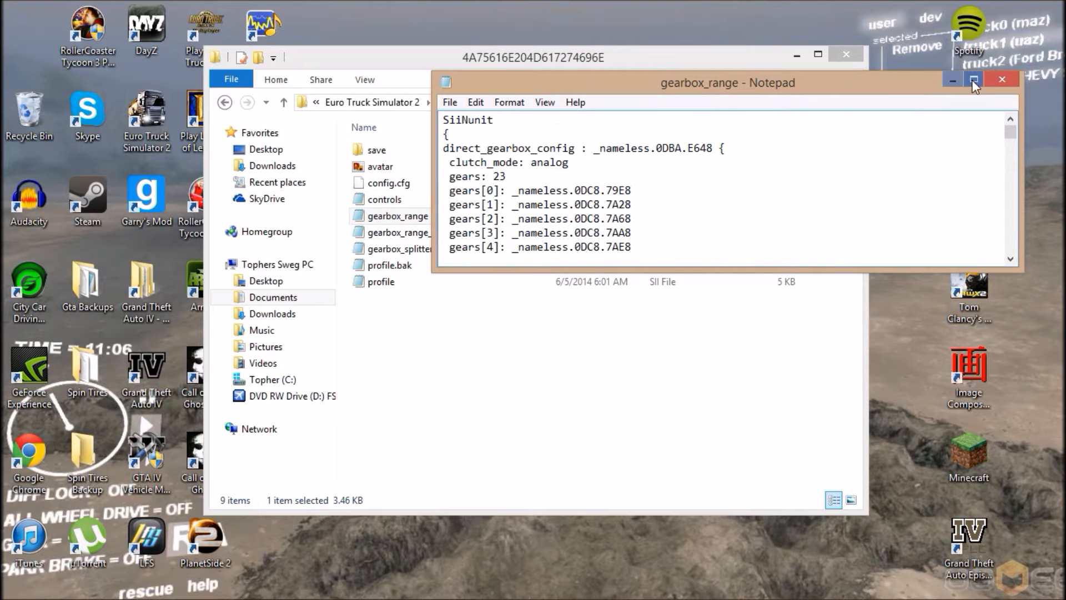
left_click(973, 79)
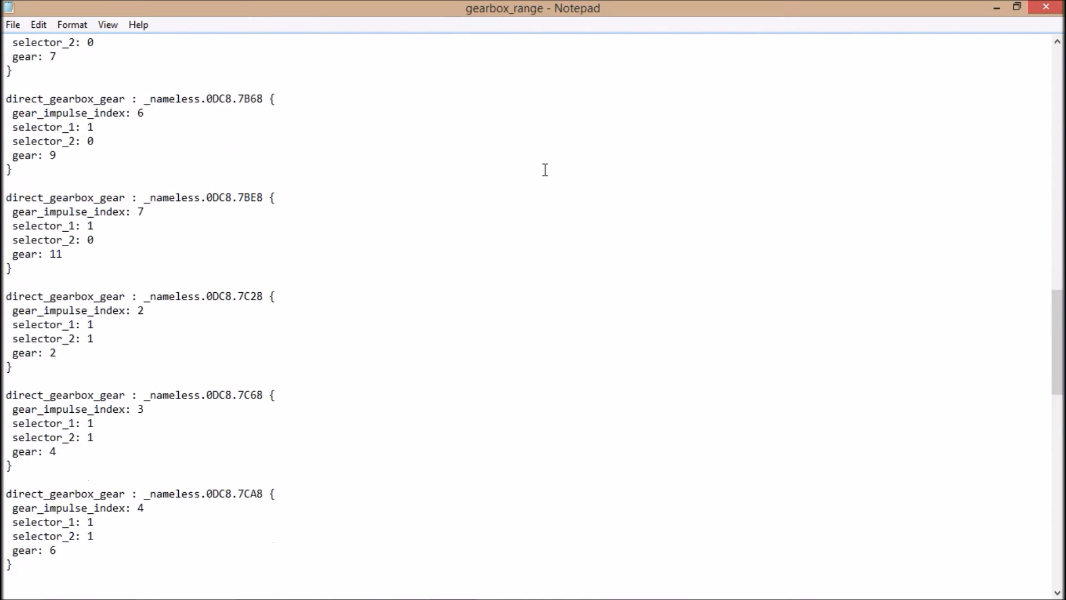
scroll("down", 3)
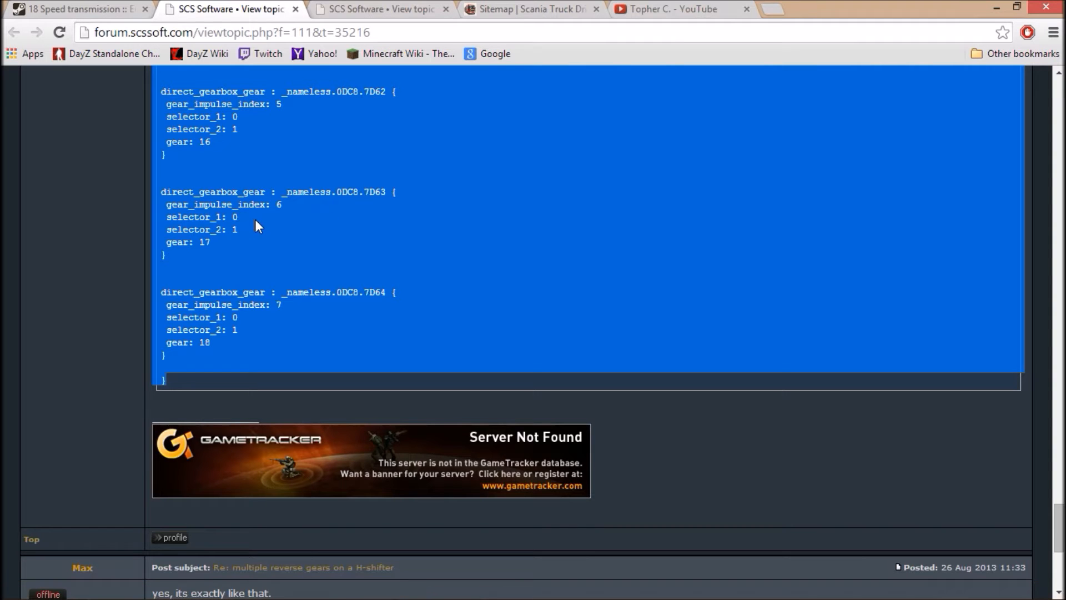
scroll("up", 3)
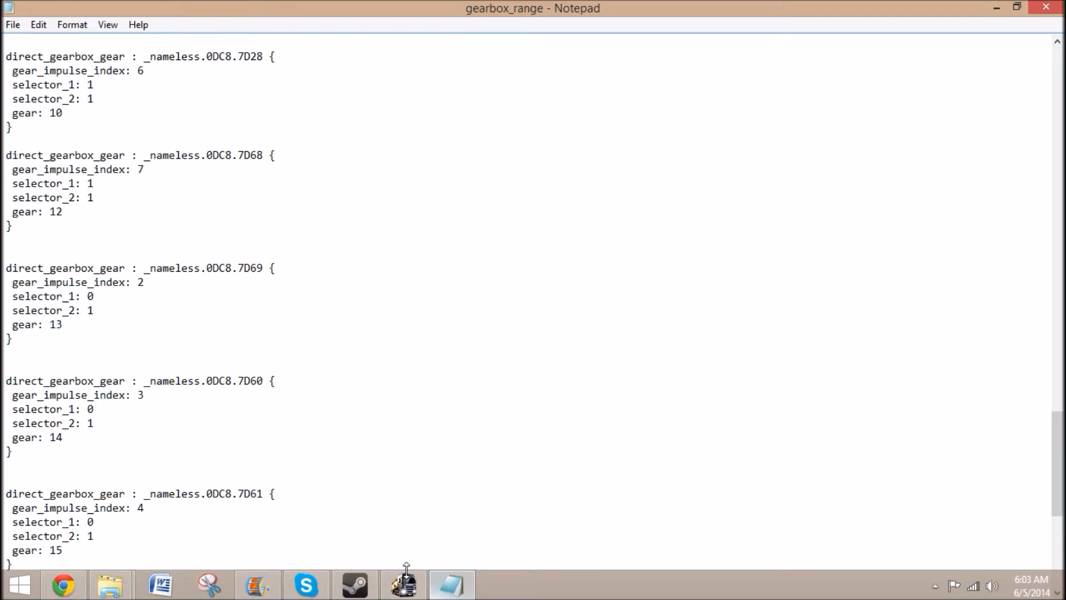
Step: Scroll through the gearbox_range file's 23 gear entries up to gear 18, then close Notepad
scroll("up", 3)
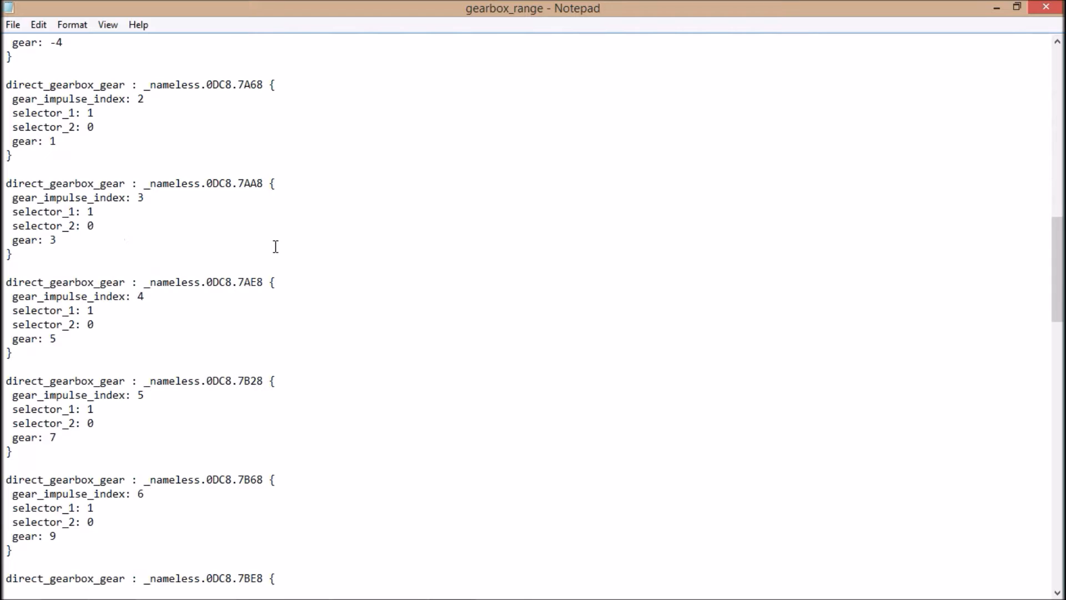
scroll("up", 3)
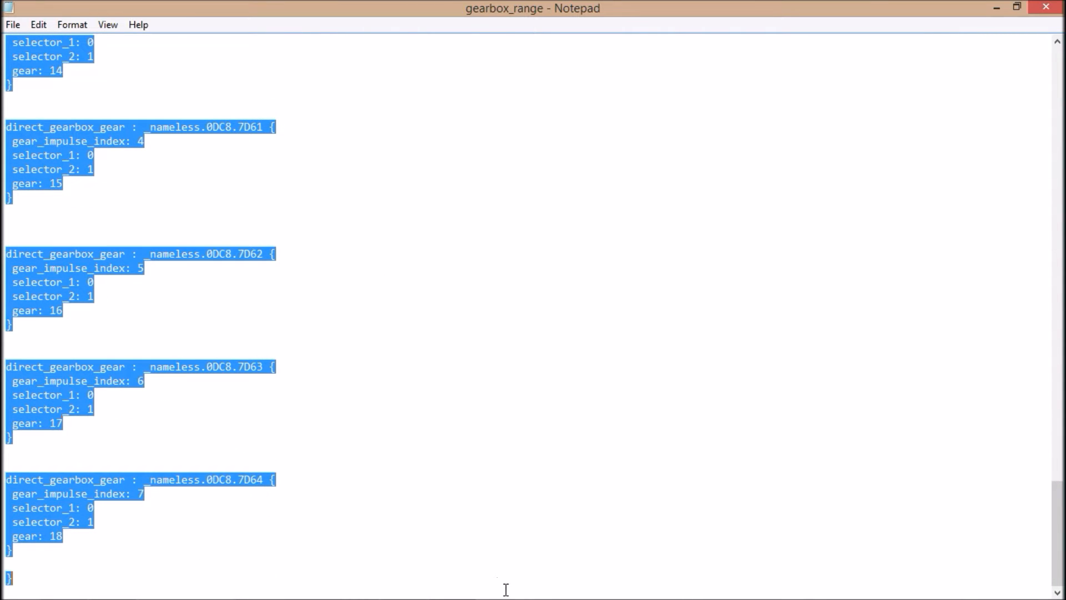
left_click(551, 420)
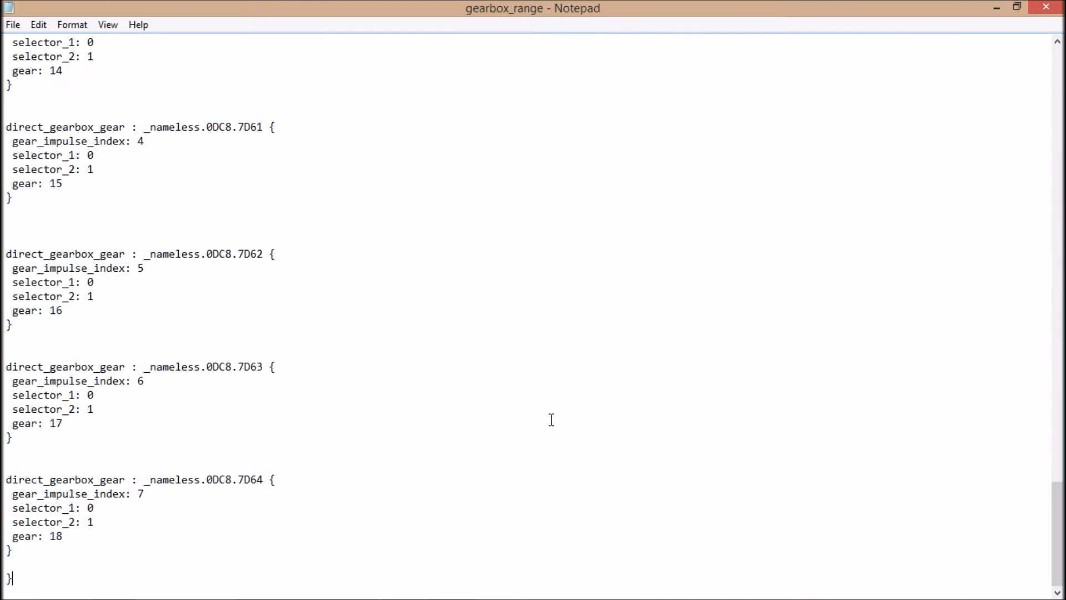
scroll("up", 3)
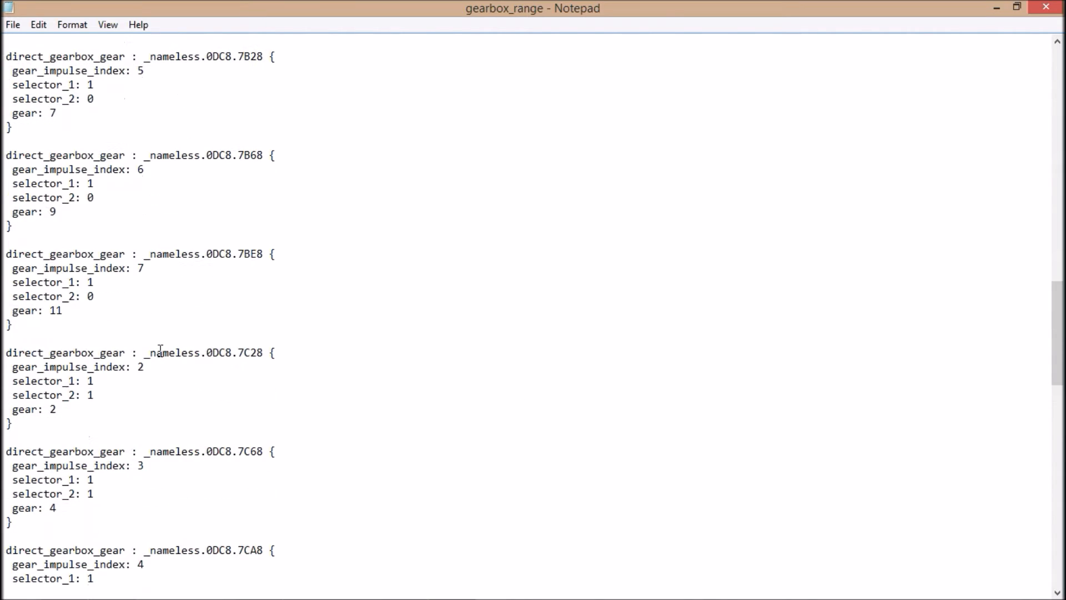
scroll("down", 3)
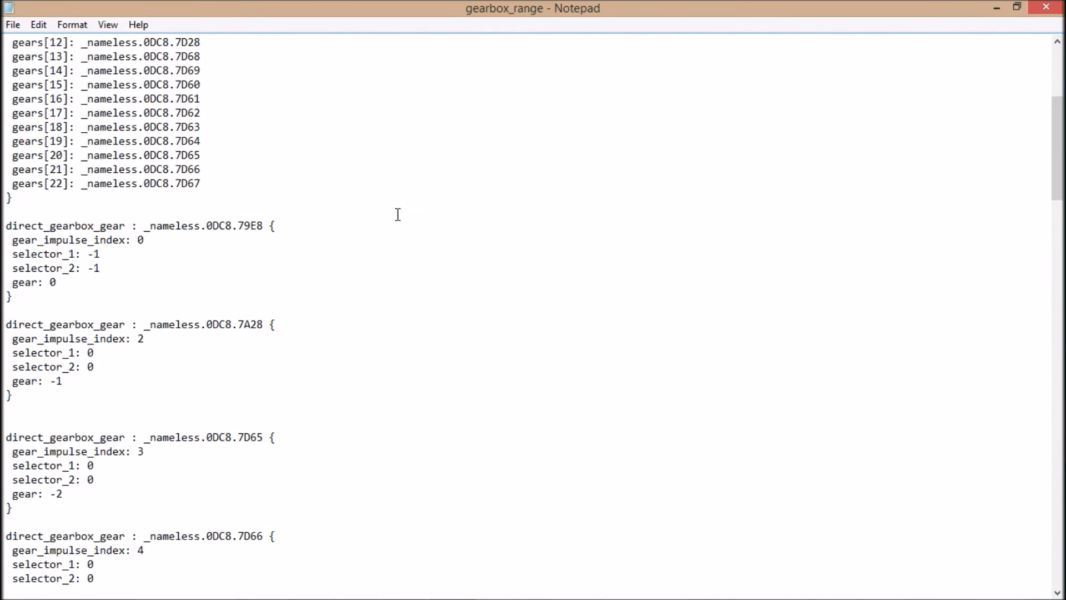
scroll("up", 3)
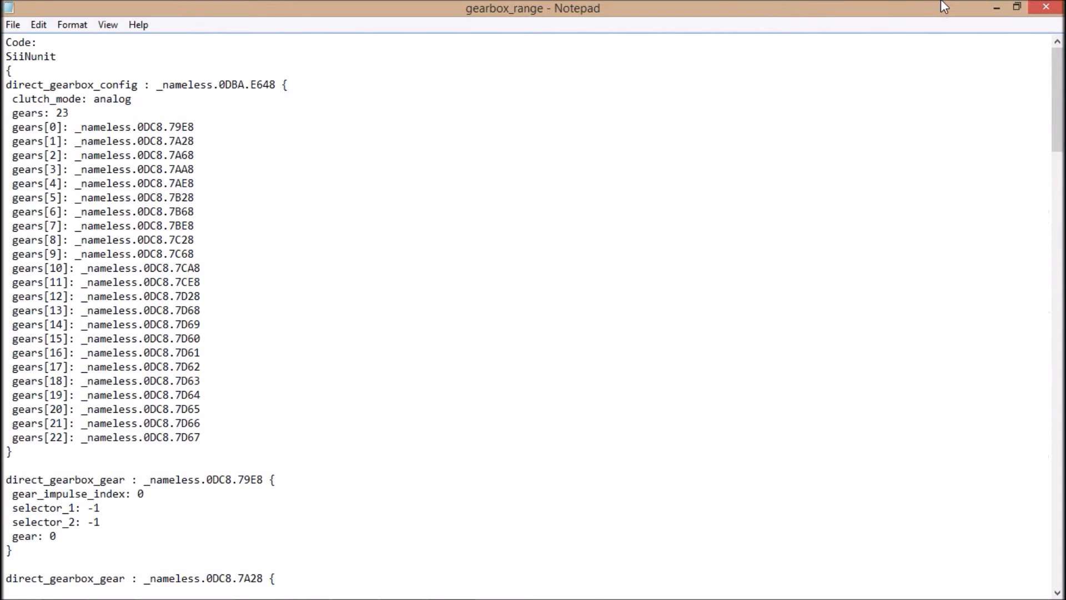
left_click(1016, 7)
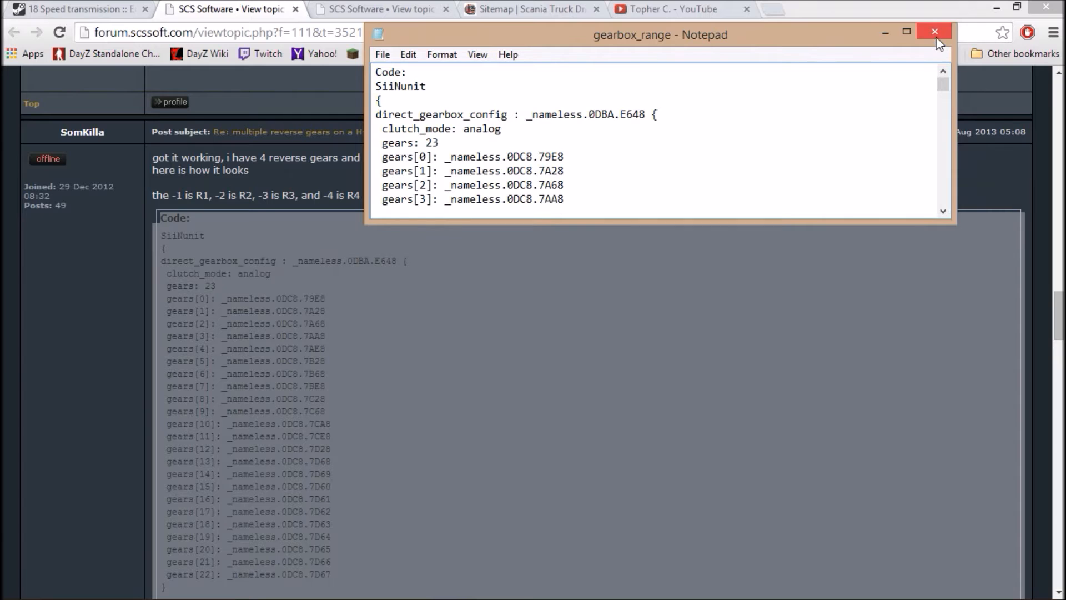
left_click(934, 32)
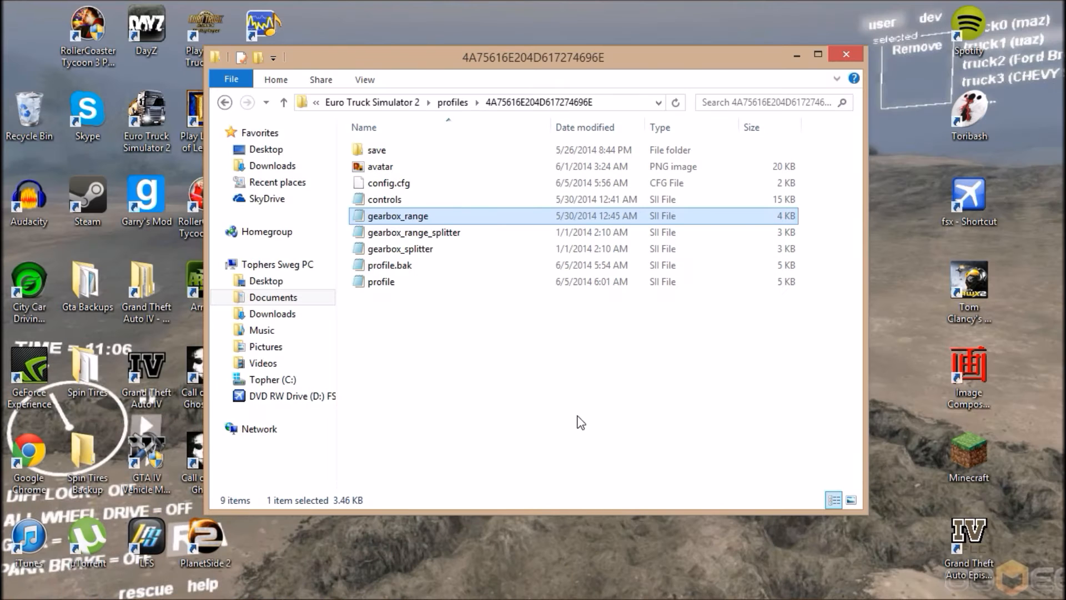
mouse_move(452, 183)
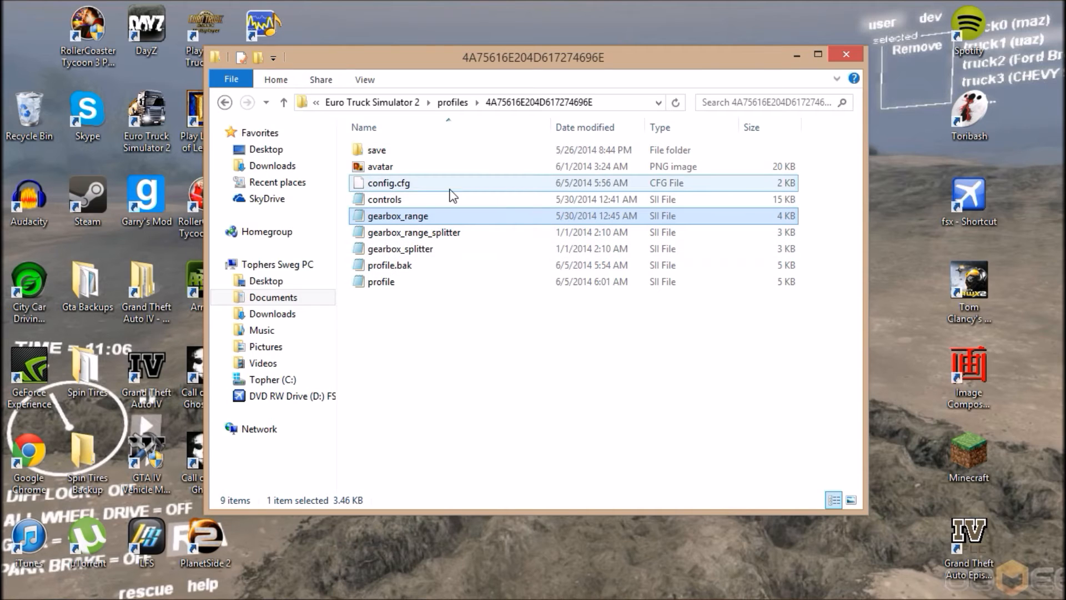
left_click(283, 102)
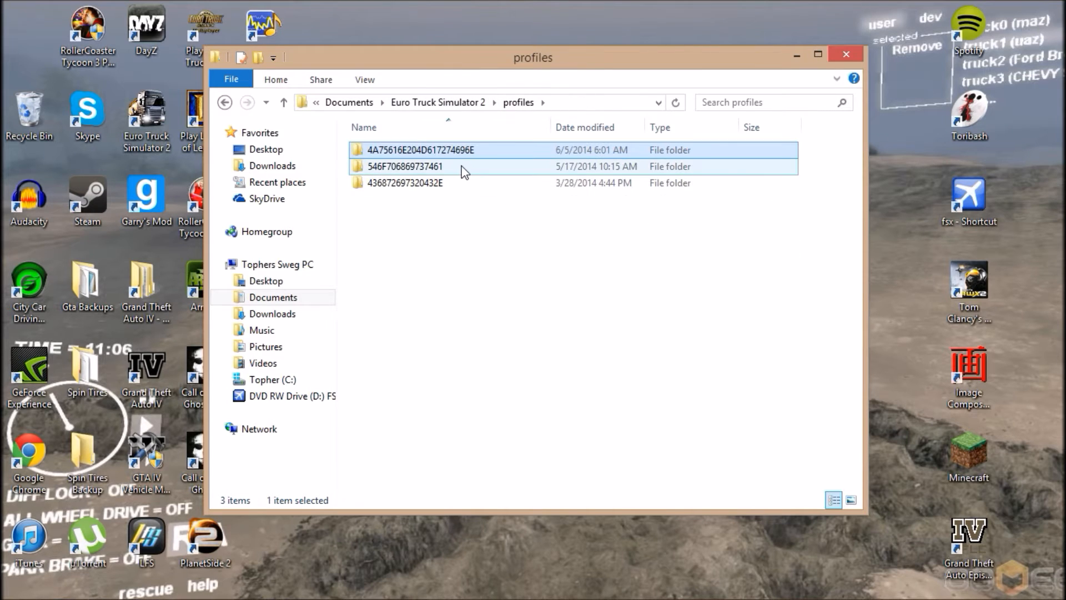
left_click(422, 149)
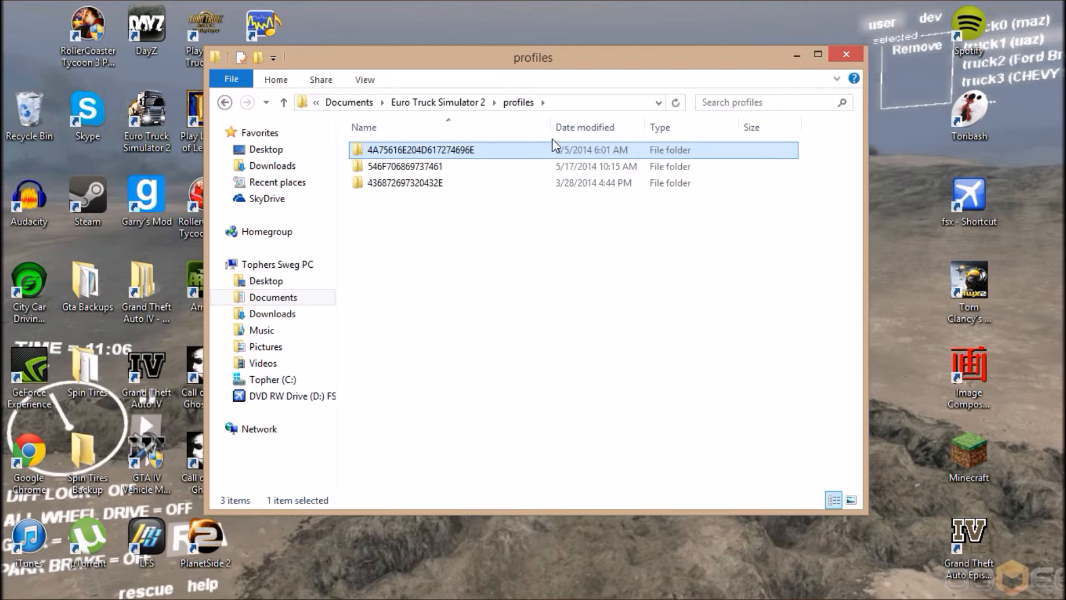
mouse_move(503, 157)
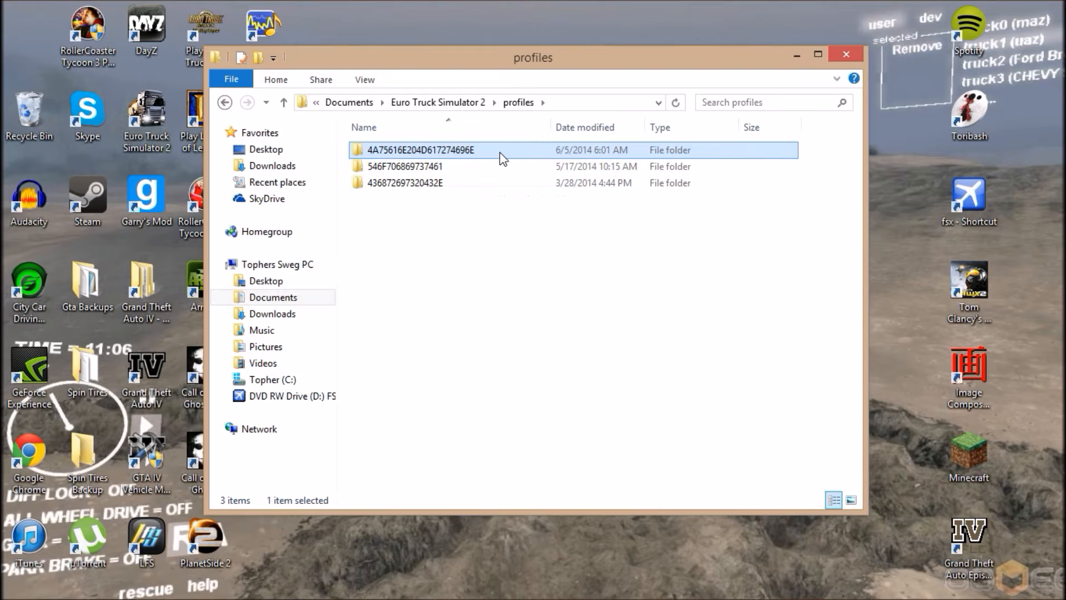
double_click(421, 150)
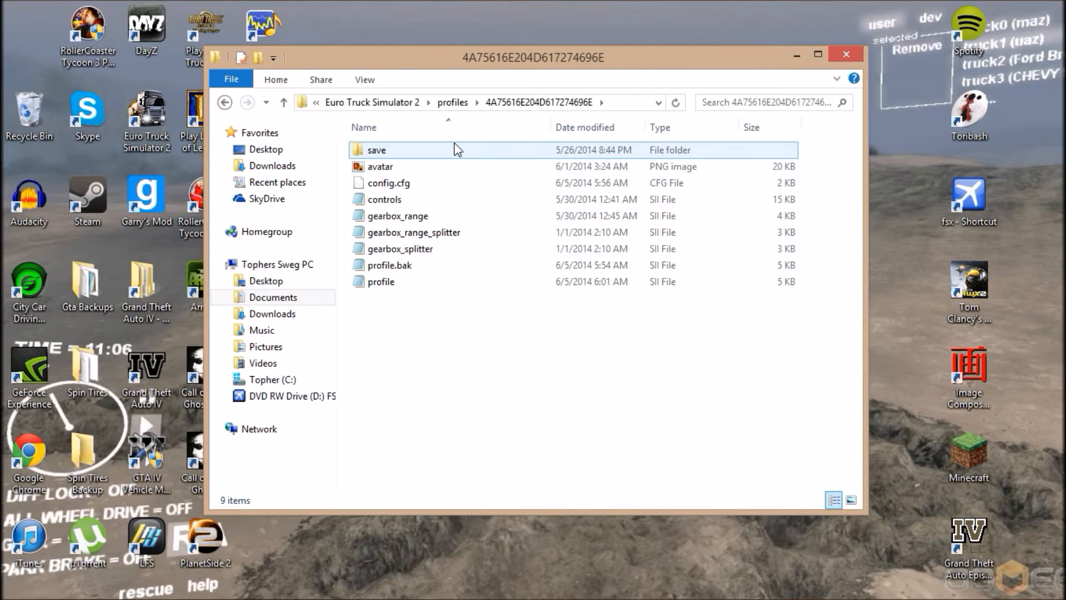
double_click(377, 150)
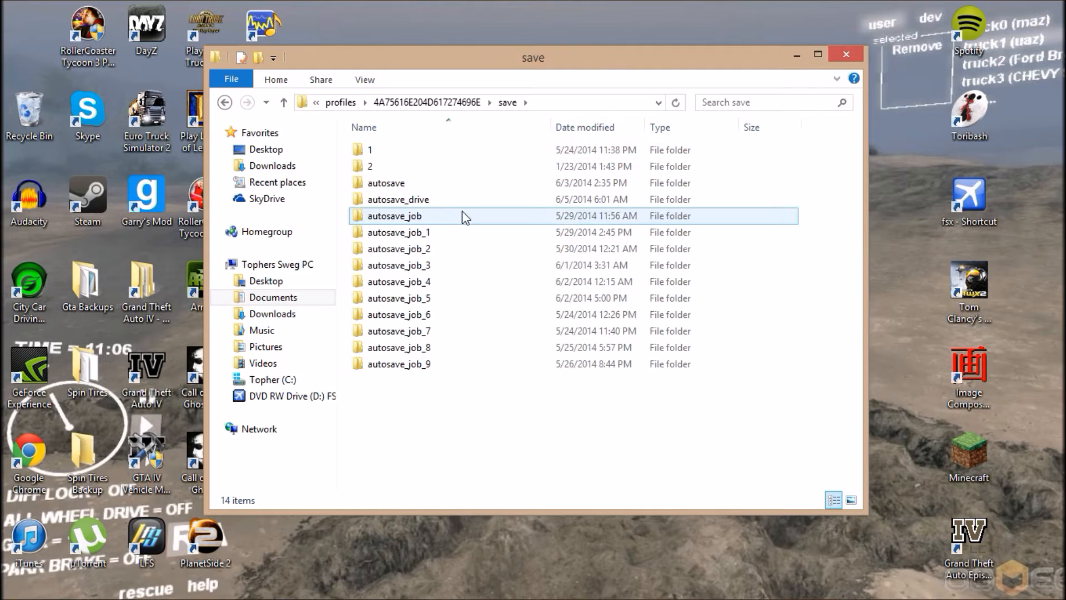
left_click(284, 102)
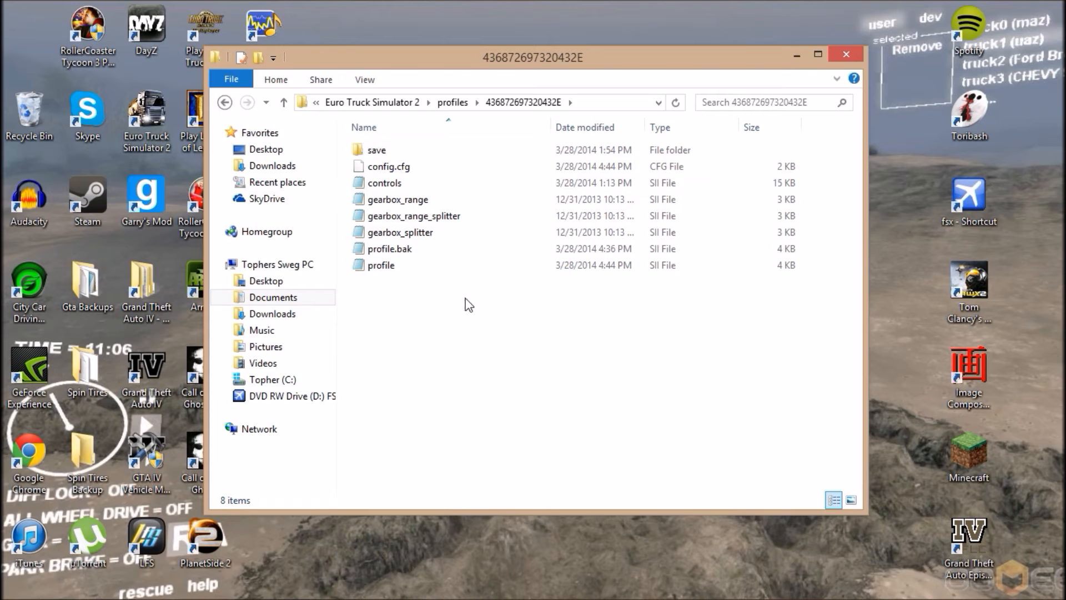
left_click(284, 102)
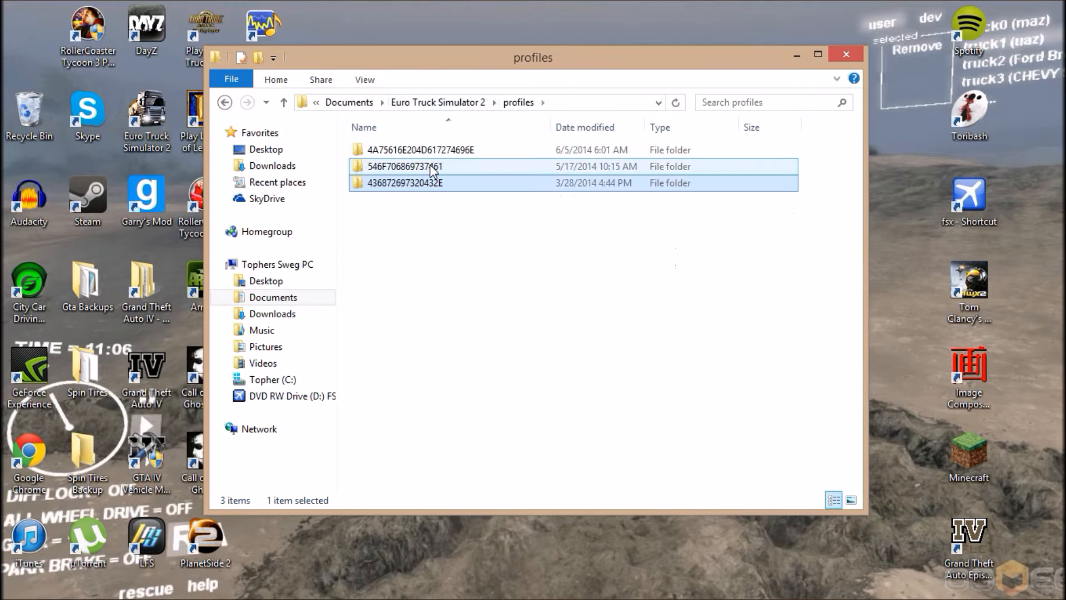
double_click(404, 166)
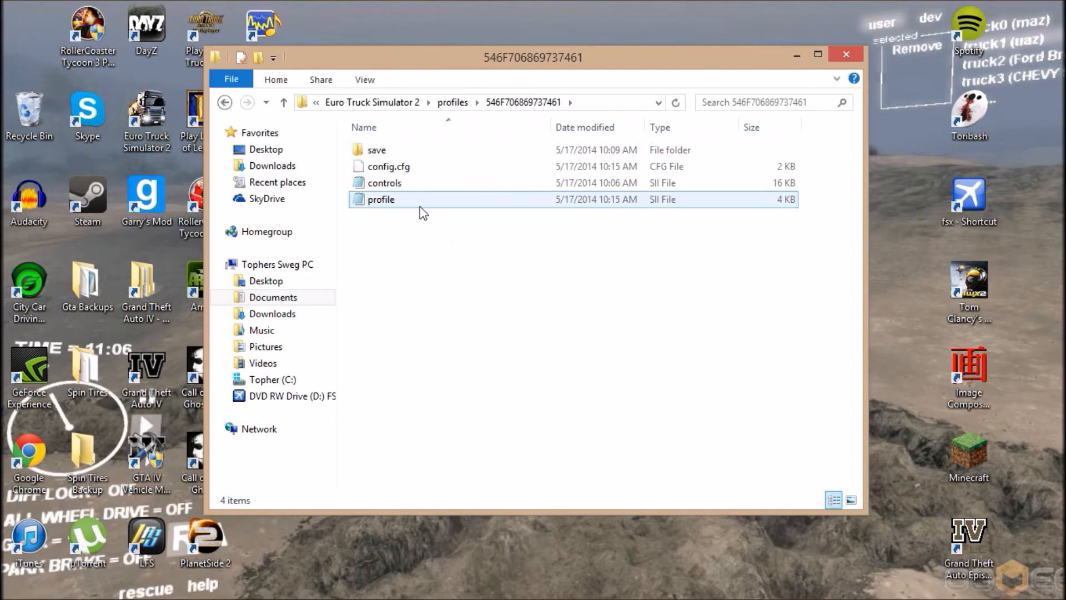
left_click(520, 241)
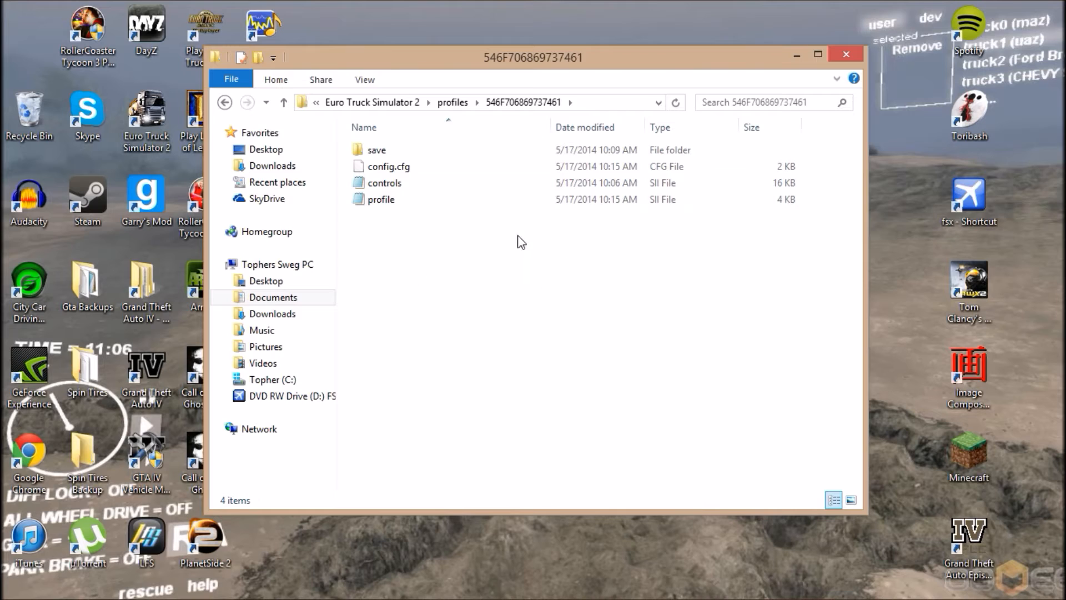
mouse_move(517, 240)
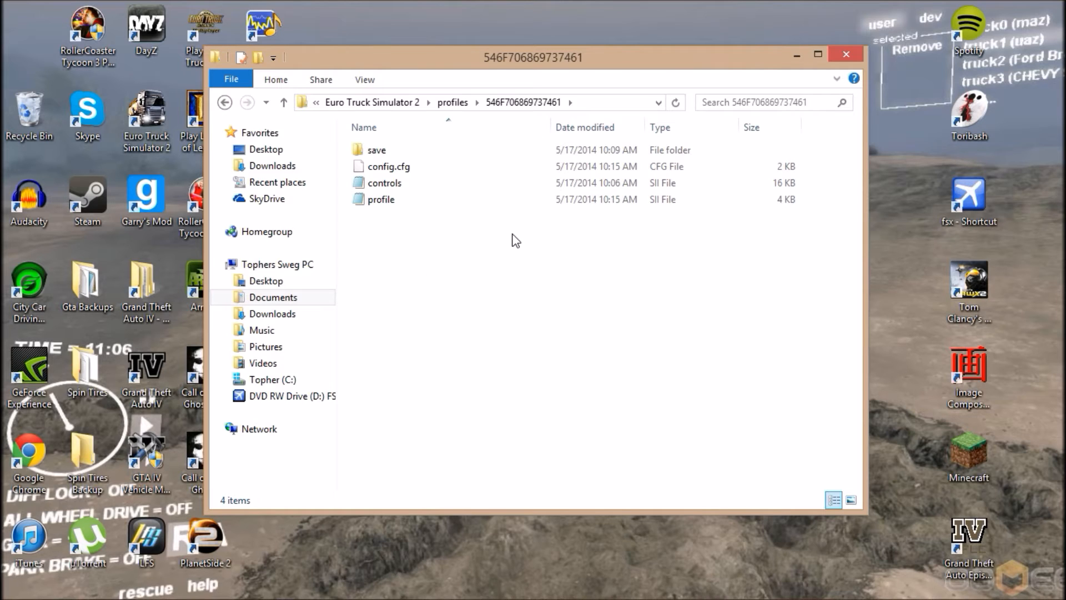
mouse_move(452, 102)
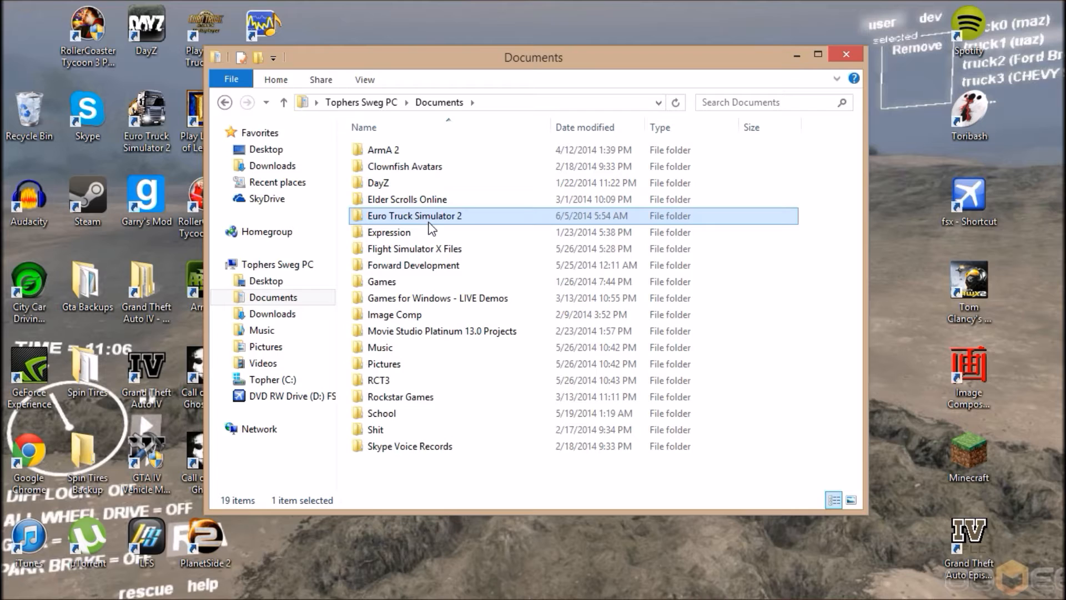
Step: Return to the profile folder, confirm the gearbox_range backup exists, and close Gta Backups
double_click(414, 215)
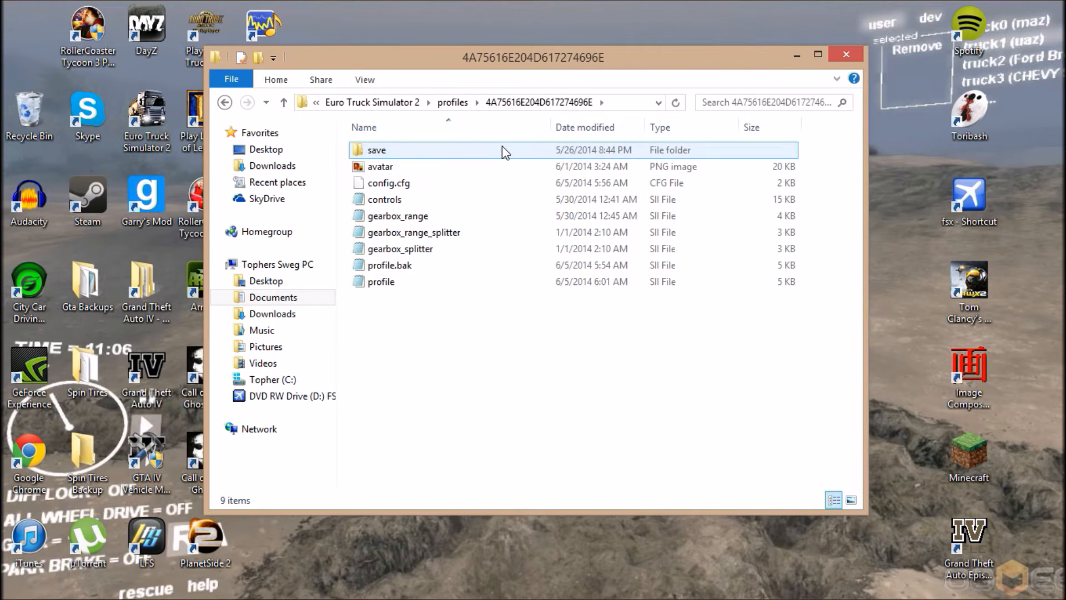
mouse_move(405, 232)
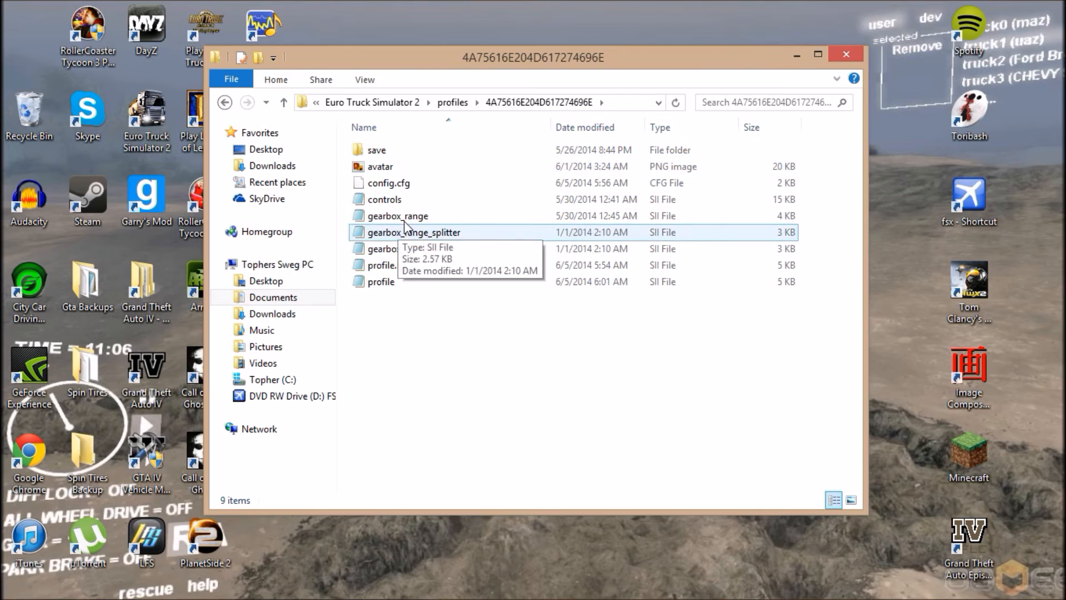
mouse_move(495, 224)
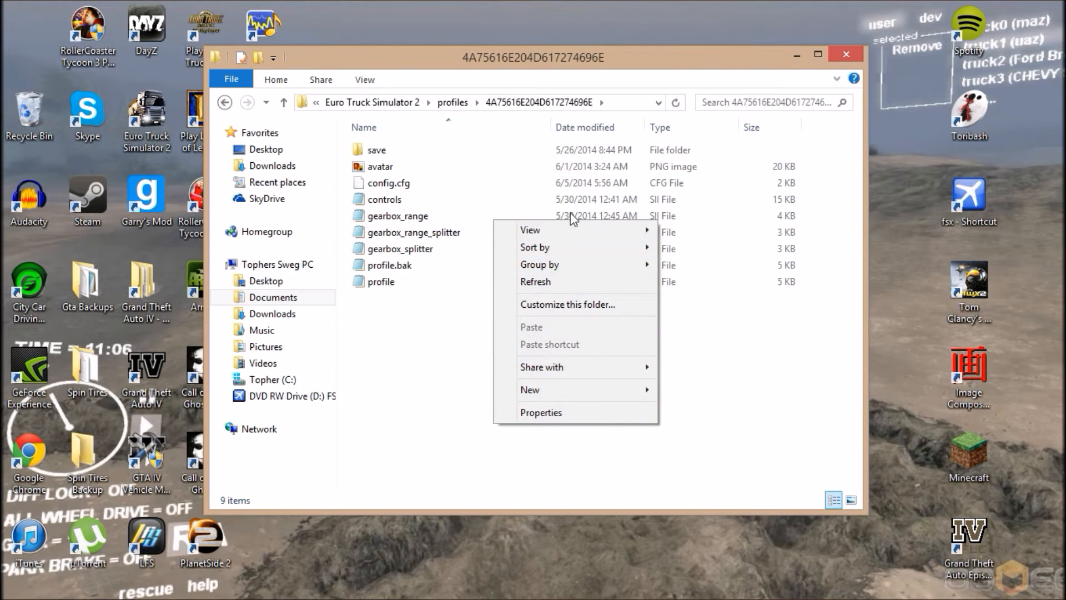
right_click(397, 216)
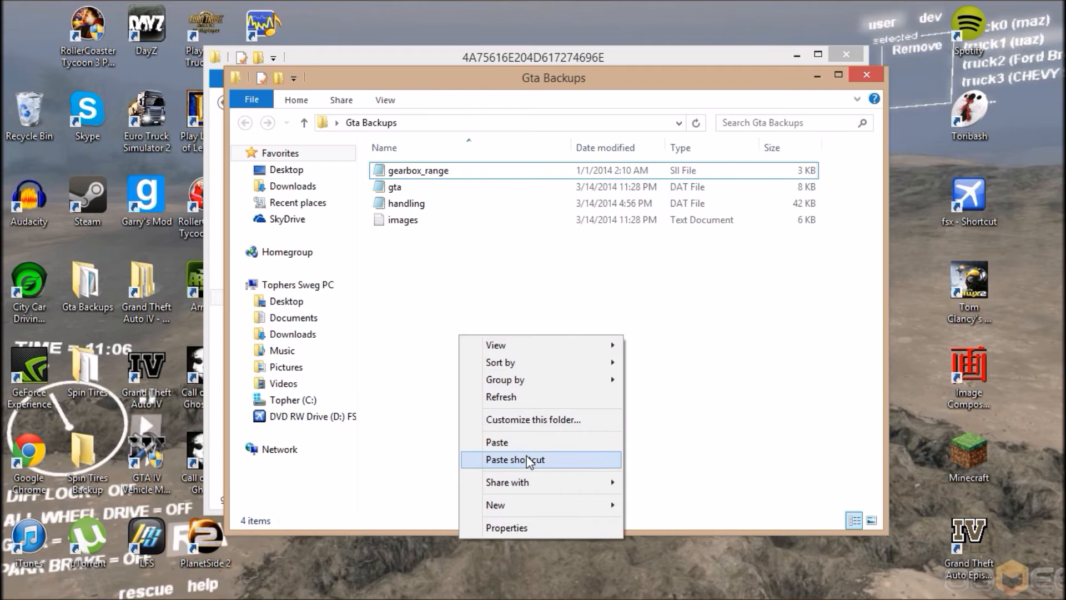
left_click(497, 441)
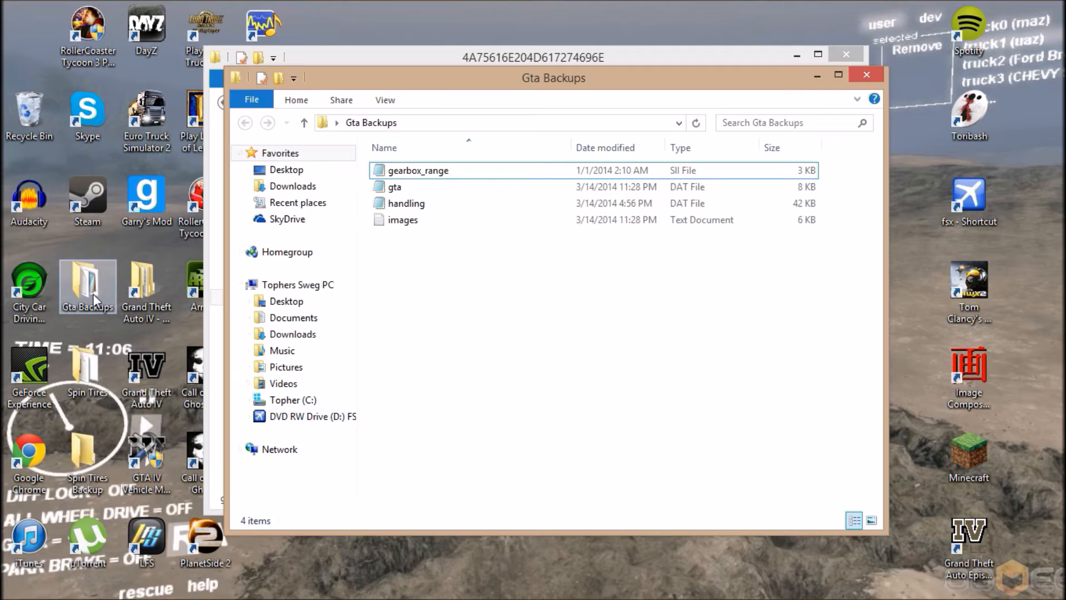
mouse_move(867, 75)
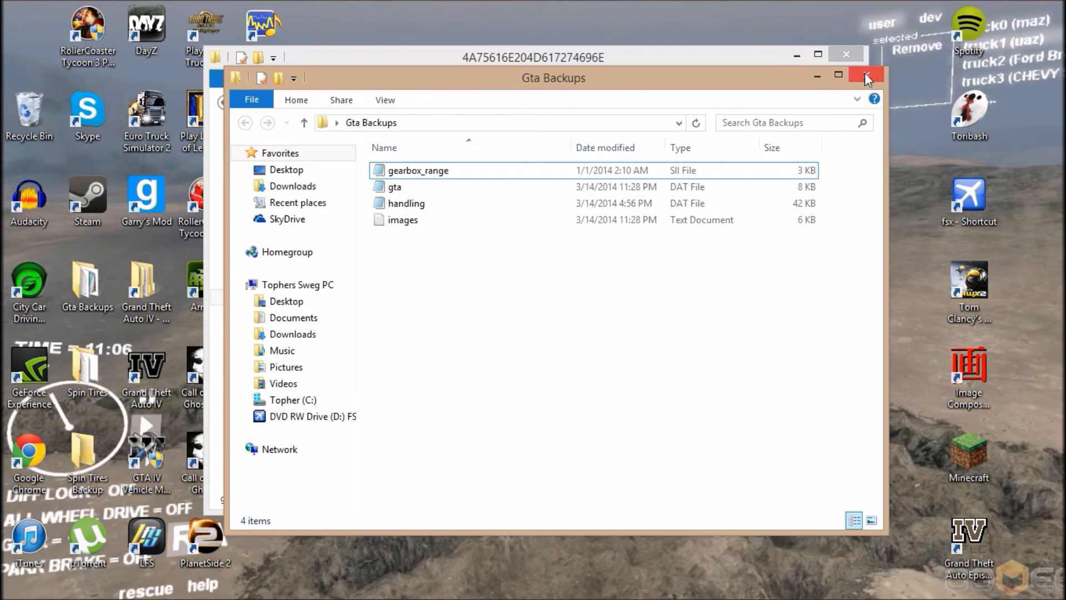
left_click(865, 76)
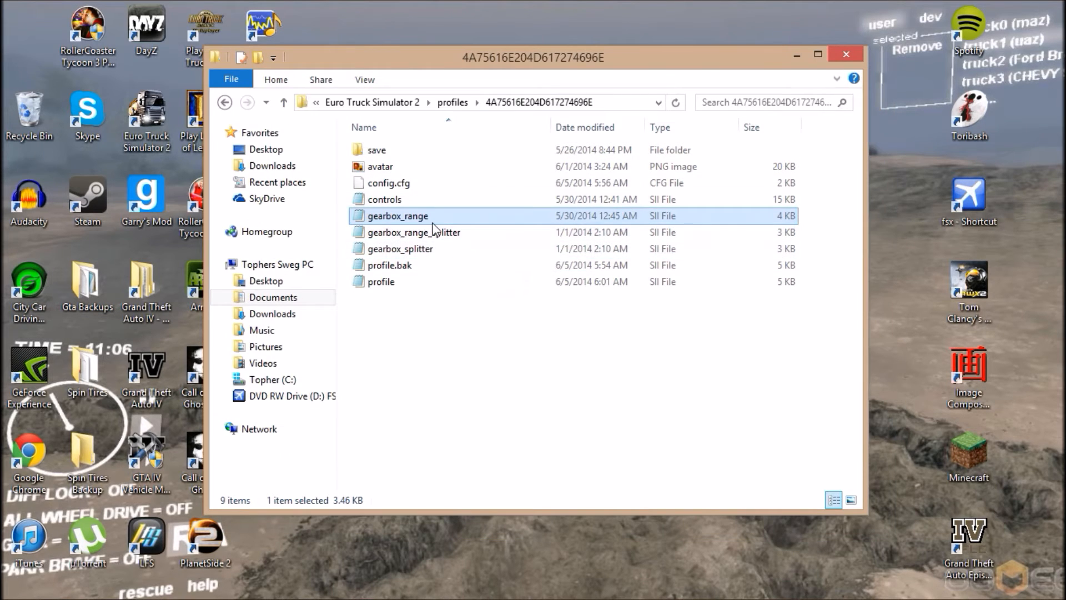
Step: Check gearbox_range in Notepad, then close both Notepad and the profile folder window
double_click(397, 216)
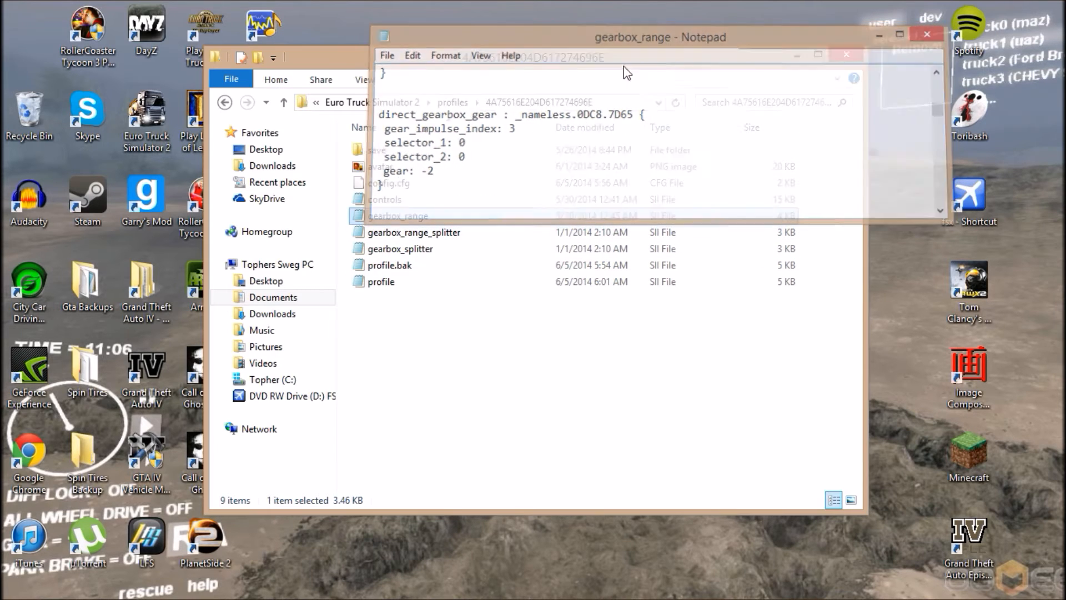
left_click(927, 34)
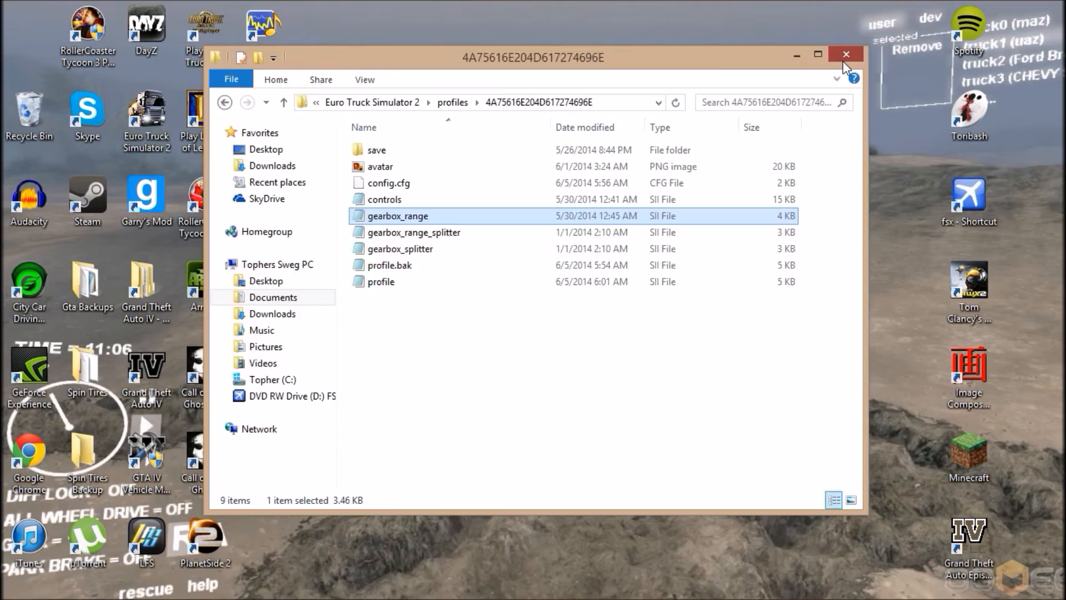
left_click(845, 54)
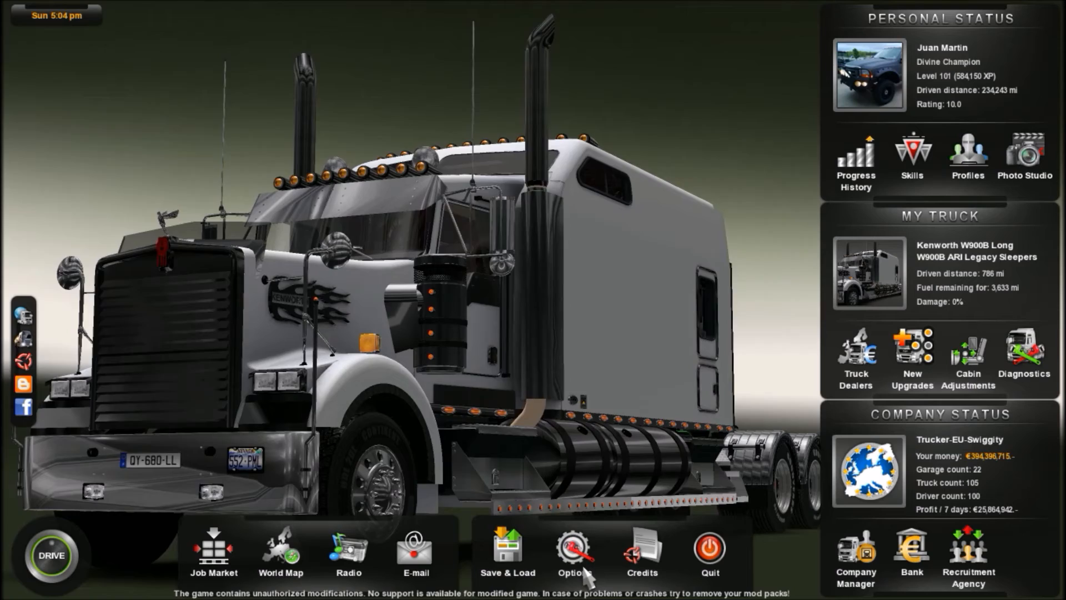
Step: Go to Options and then Controls in the ETS2 main menu
left_click(575, 551)
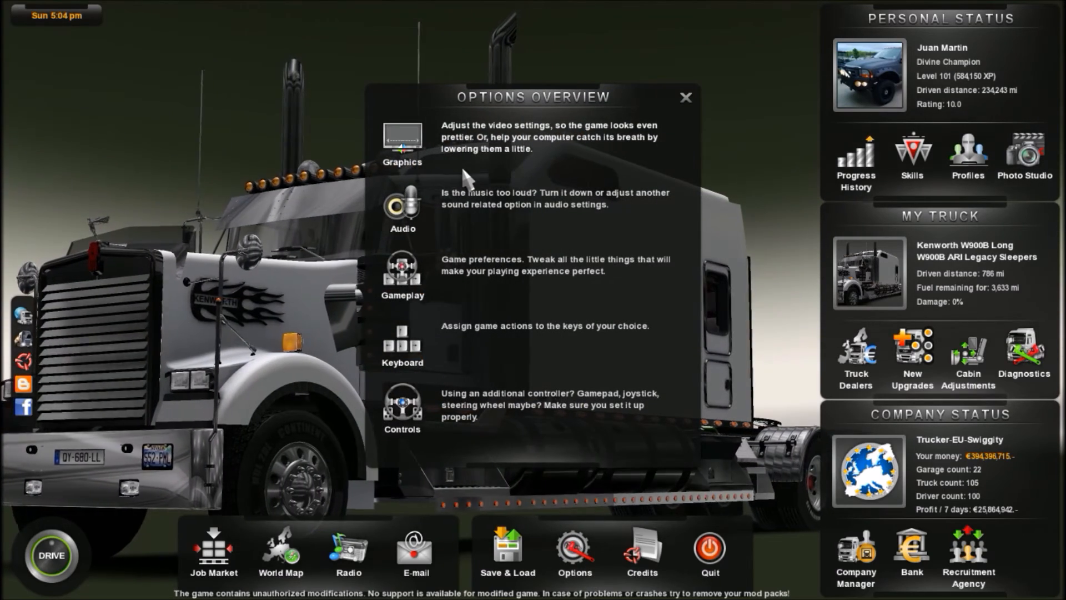
left_click(401, 405)
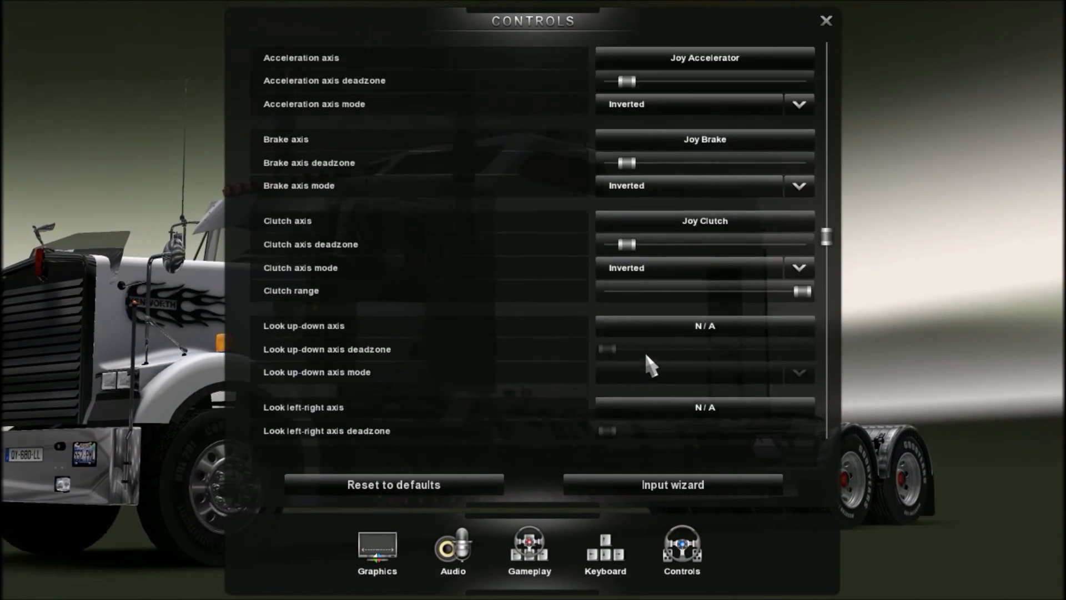
Step: Confirm Shifter Toggle 1 and 2 use Joy Button 0 and 1, then close Controls
scroll("down", 3)
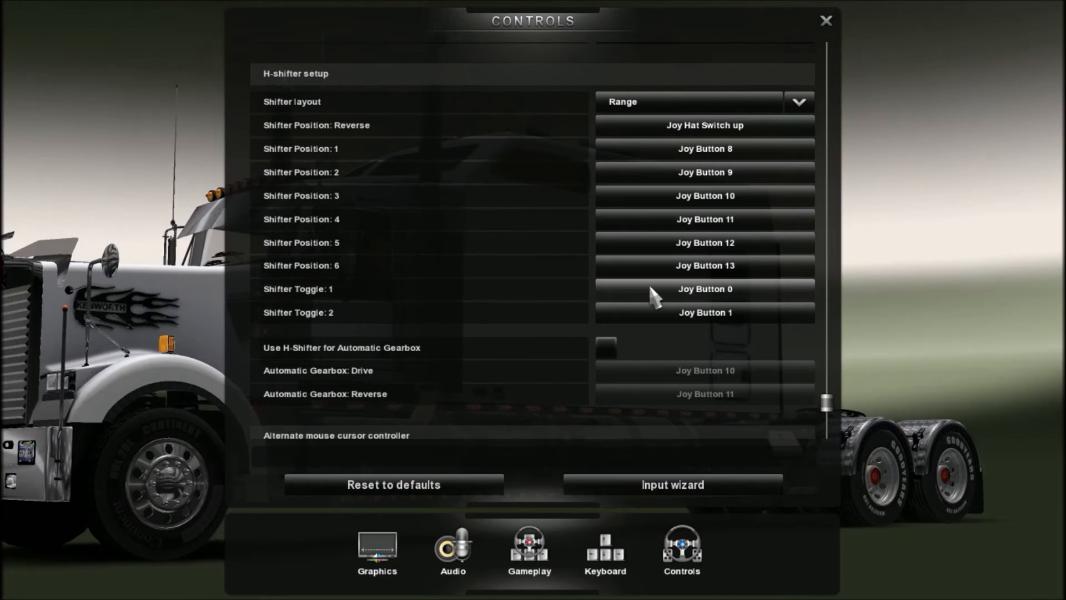
mouse_move(680, 267)
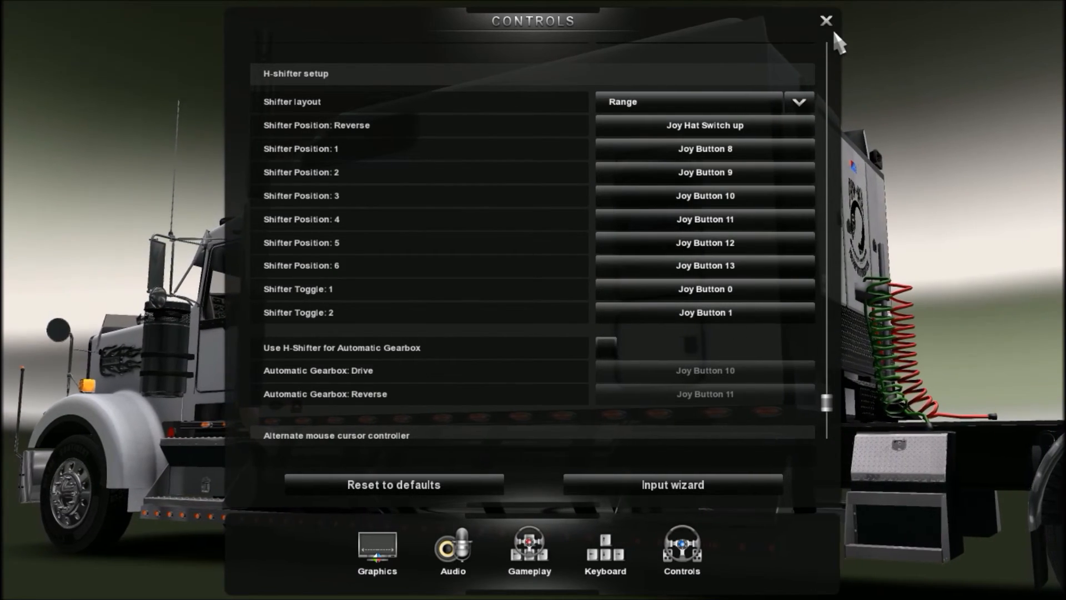
left_click(826, 21)
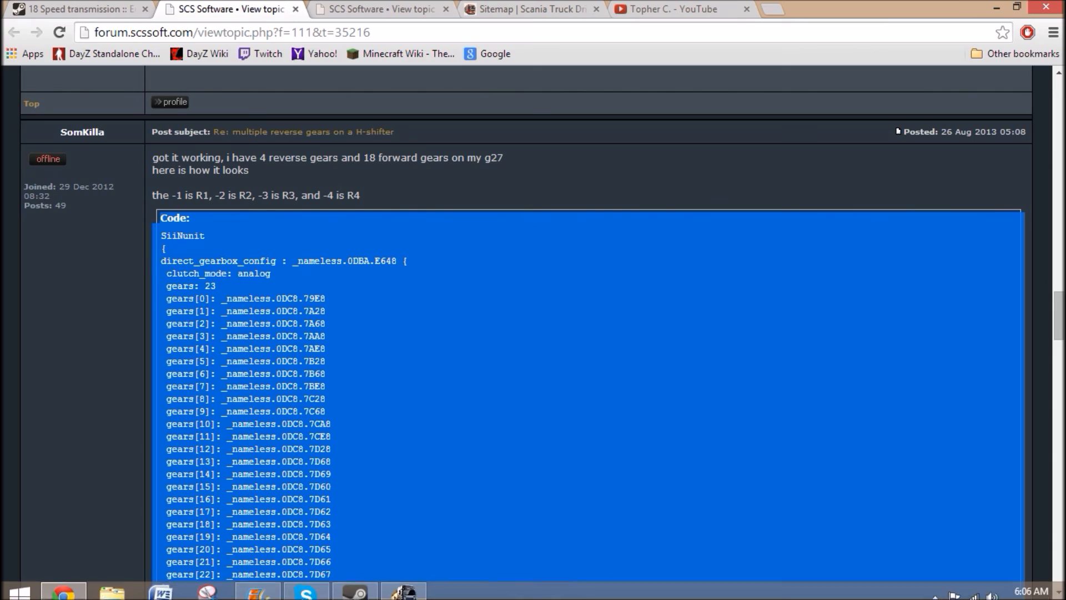
Step: Review the SCS forum and Steam tabs, then close the second SCS Software tab
scroll("down", 3)
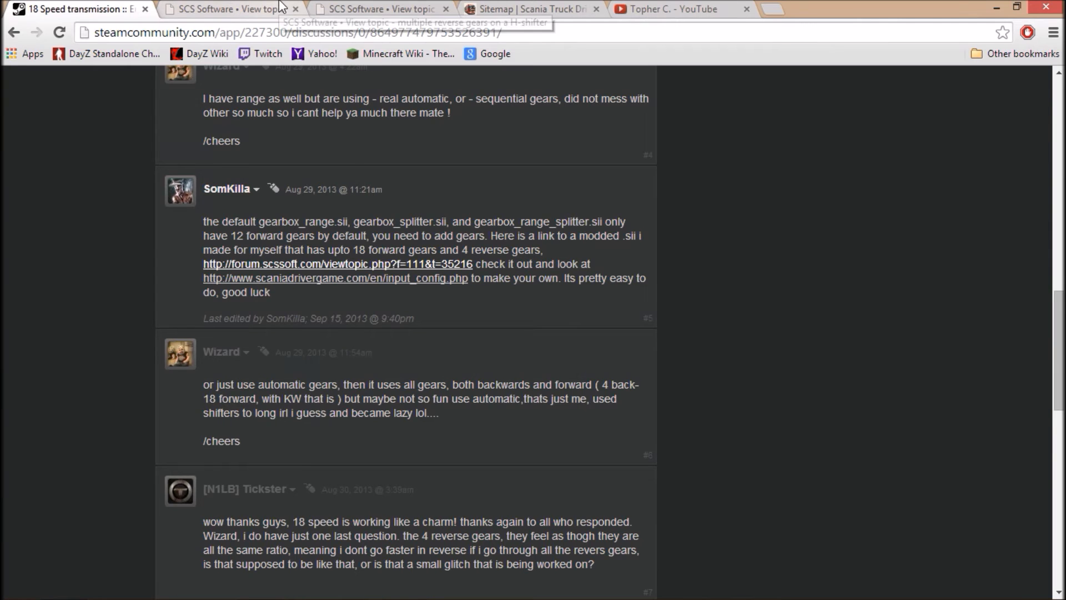
mouse_move(136, 162)
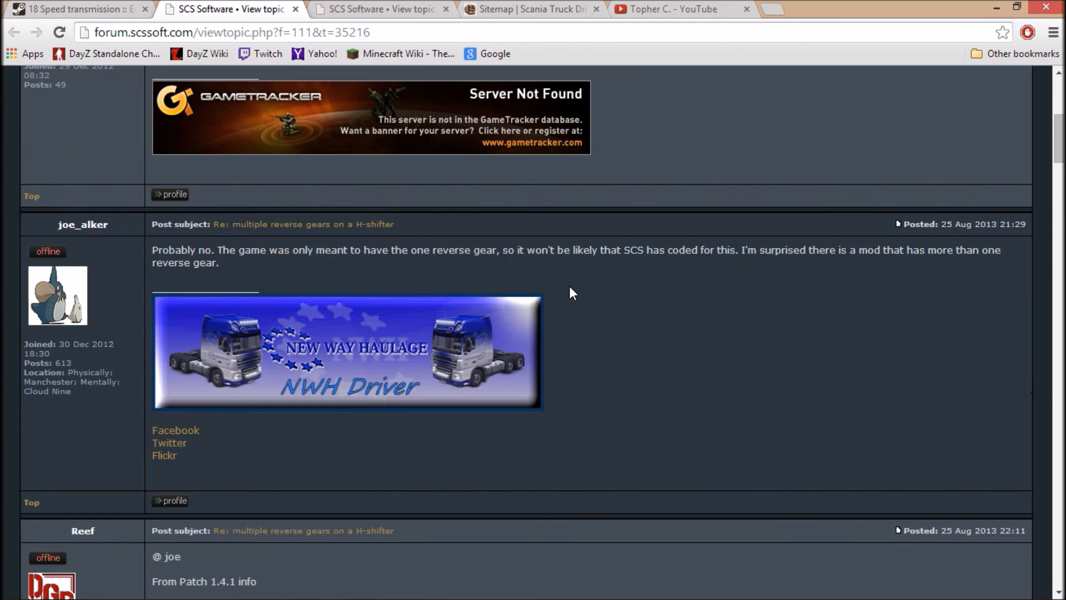
scroll("down", 3)
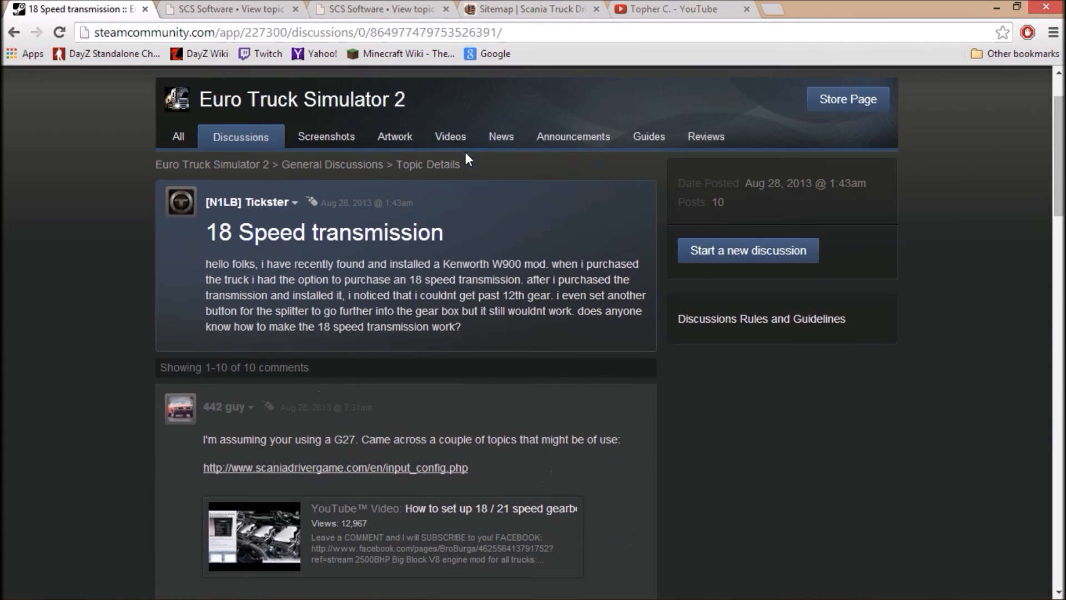
scroll("up", 3)
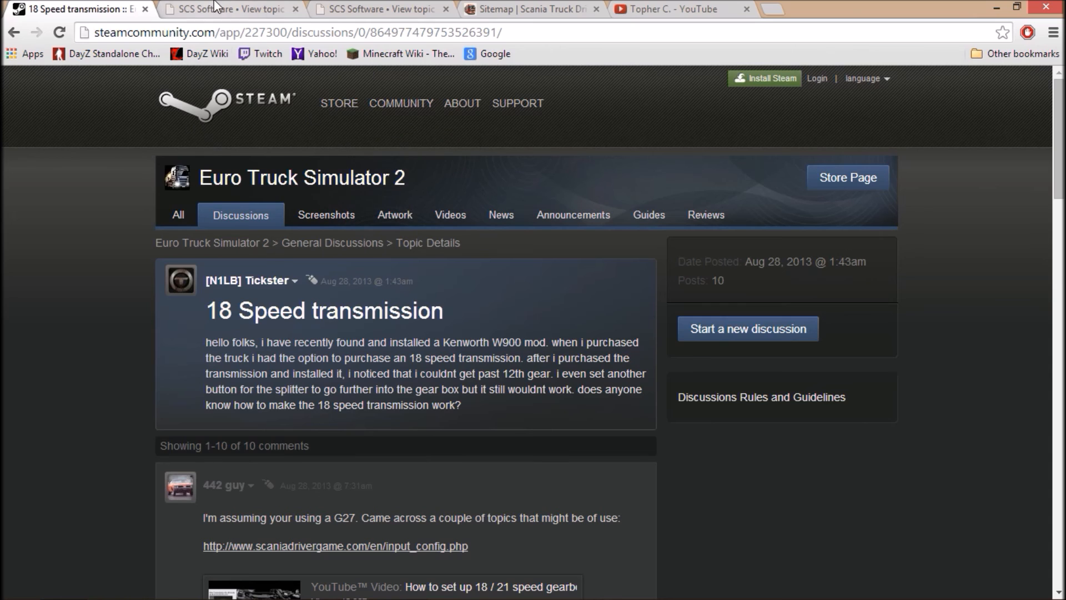
left_click(231, 9)
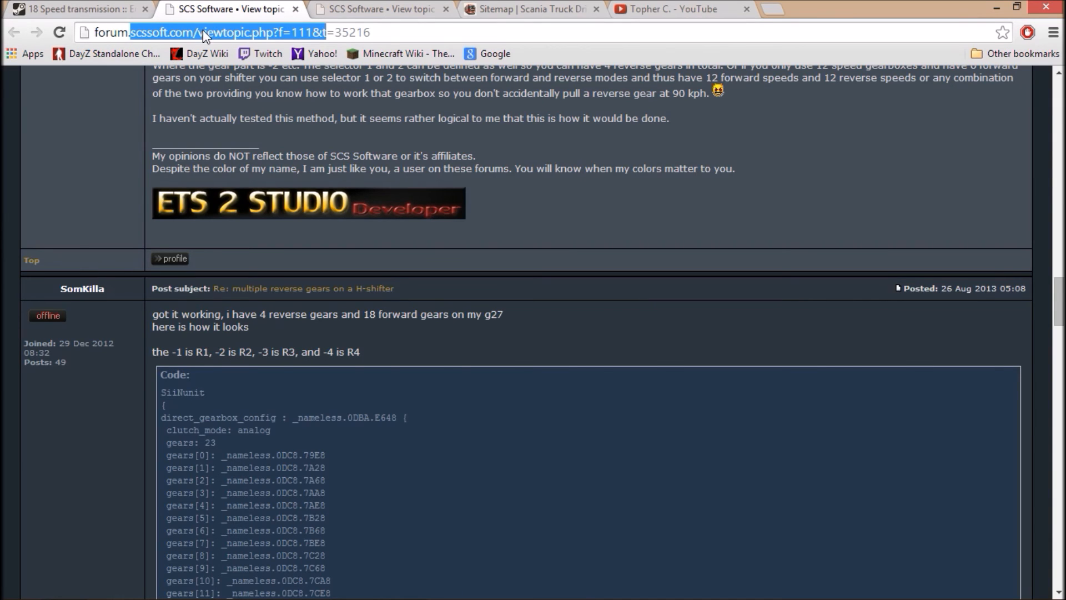
left_click(445, 9)
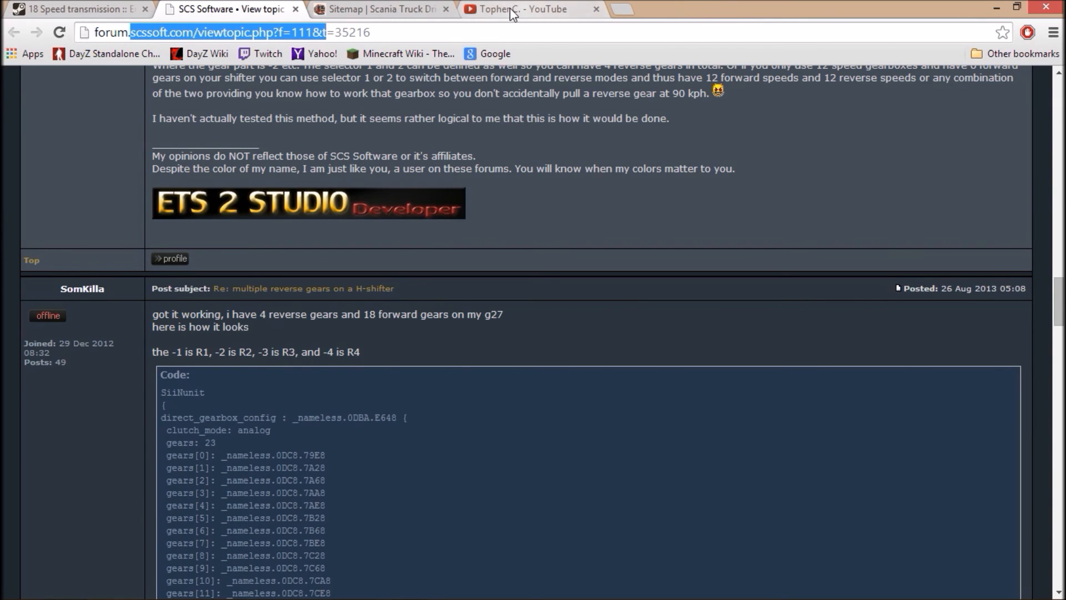
Step: Switch to Topher C.'s YouTube channel tab and scroll to the Kenworth W900 upload
left_click(531, 9)
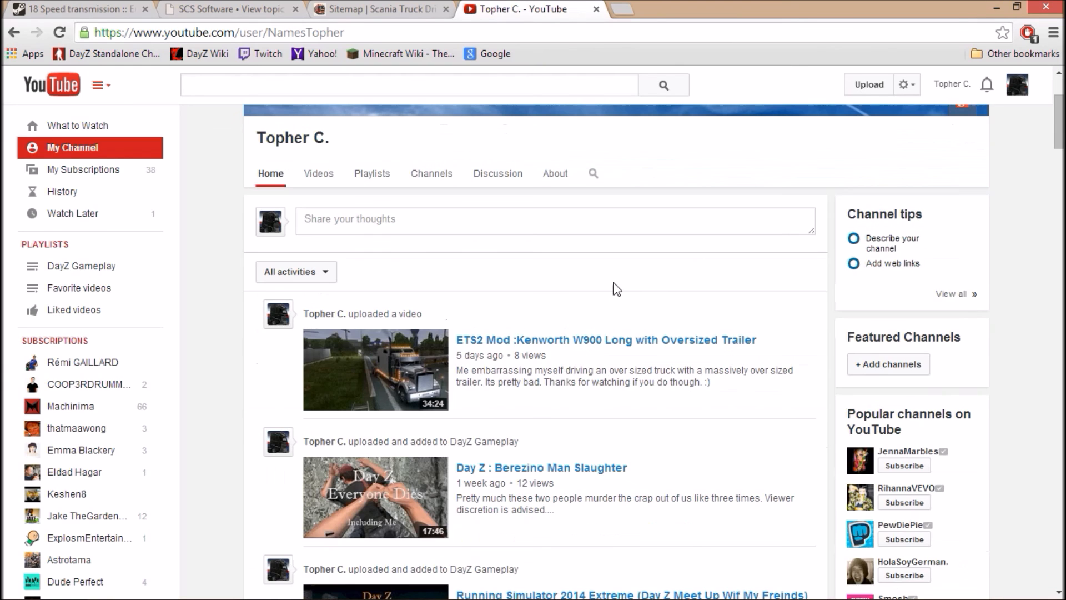
scroll("up", 3)
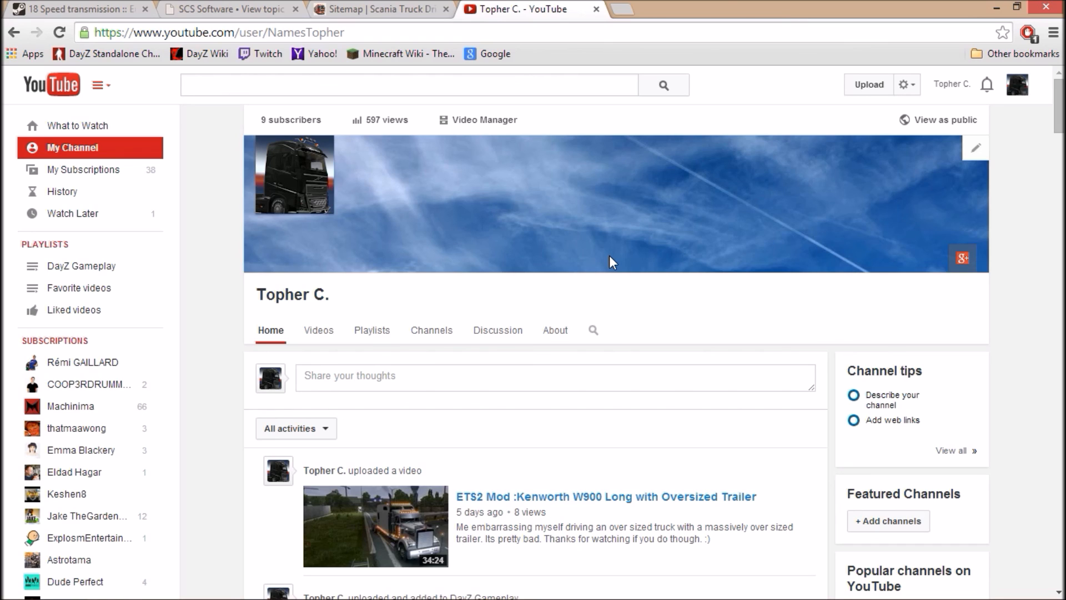
mouse_move(432, 115)
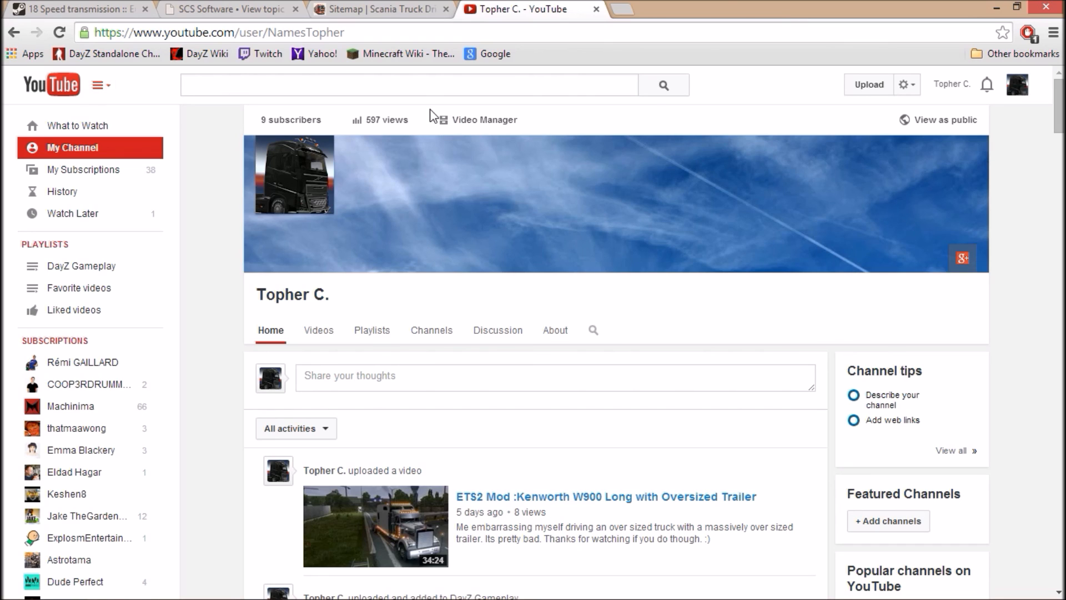